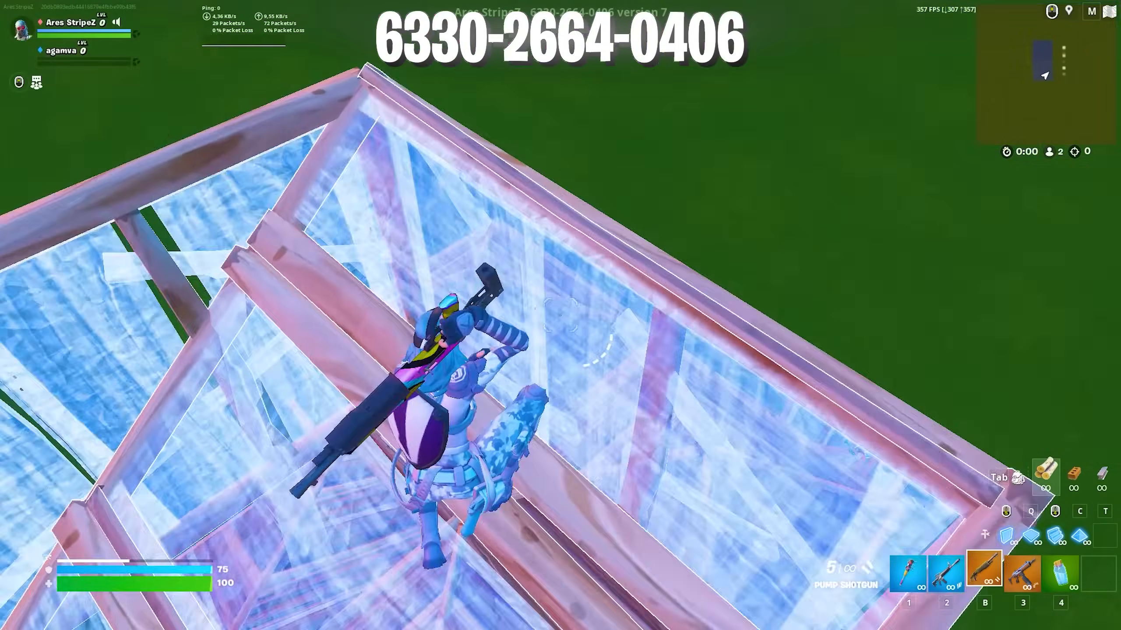
Search for Registry Editor and launch it with administrator rights
key(2)
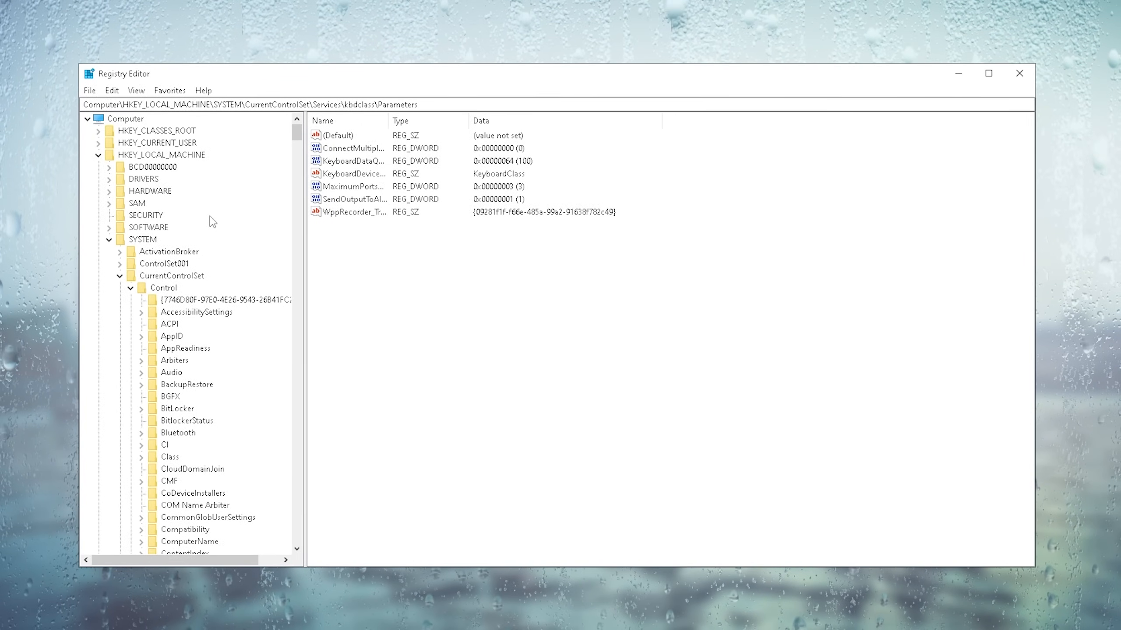
click(10, 623)
text(regis)
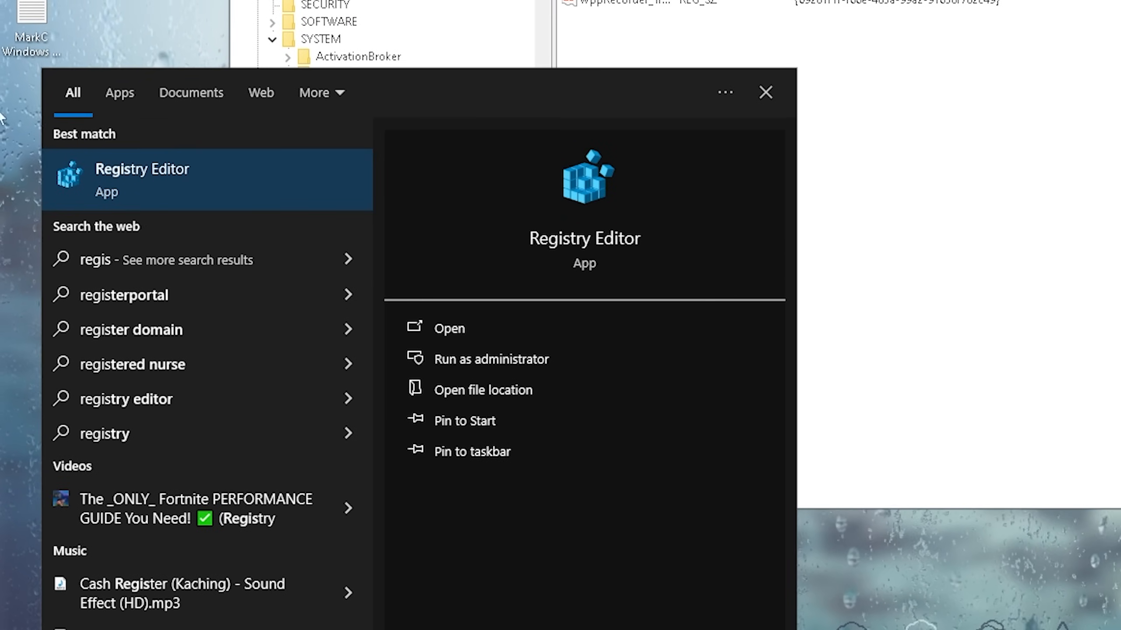
right_click(141, 179)
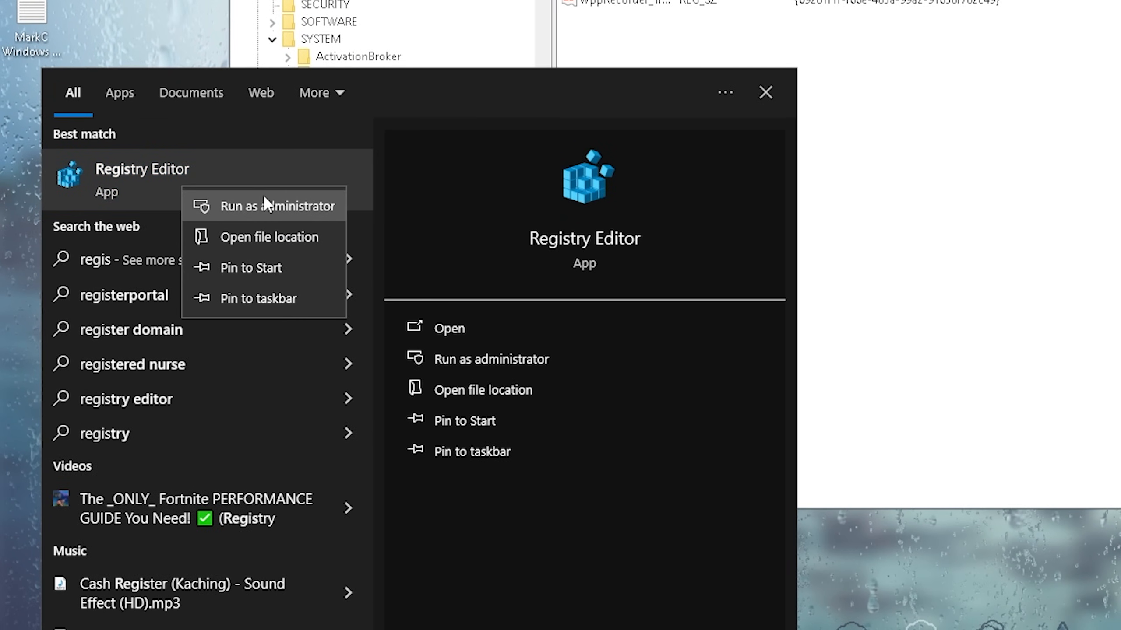
click(278, 206)
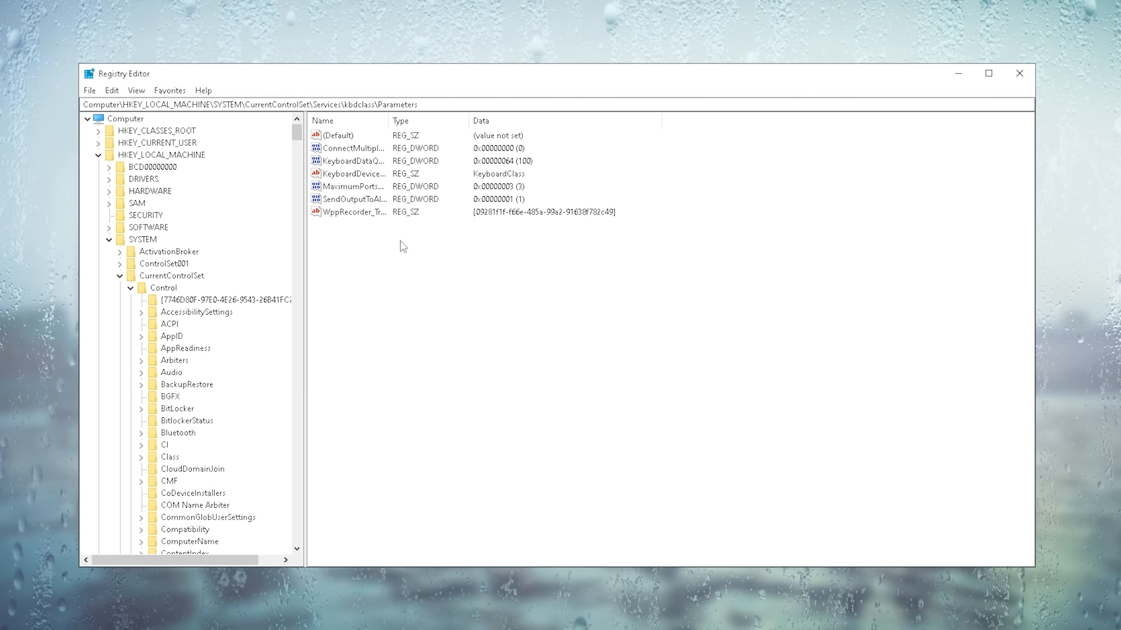
Change KeyboardDataQueueSize from 100 to 50 in decimal base
double_click(353, 160)
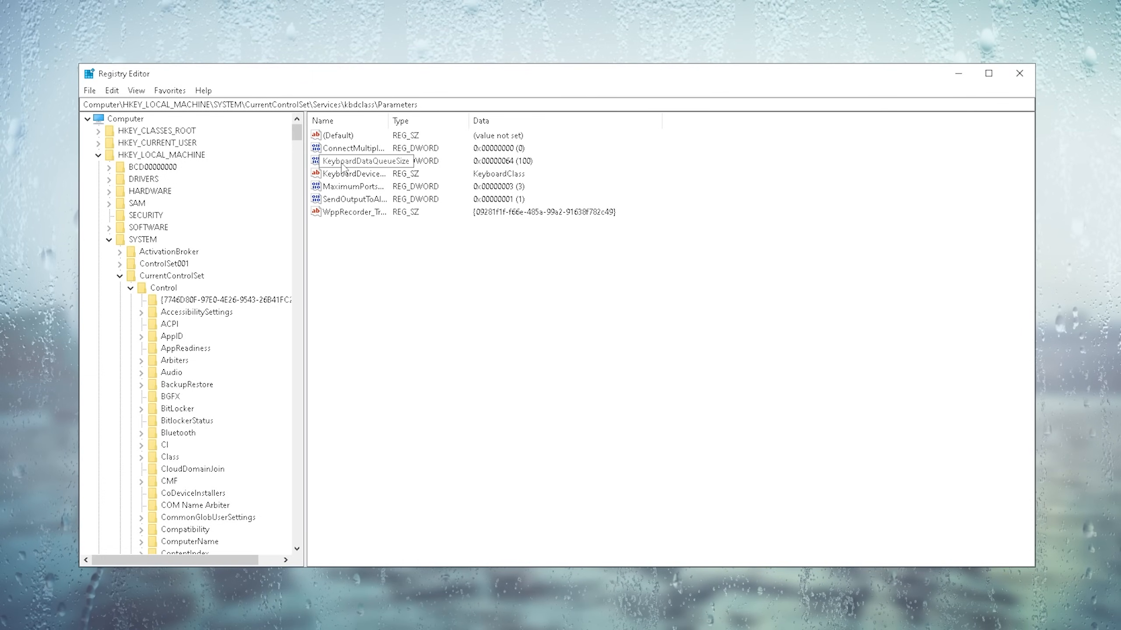
double_click(365, 161)
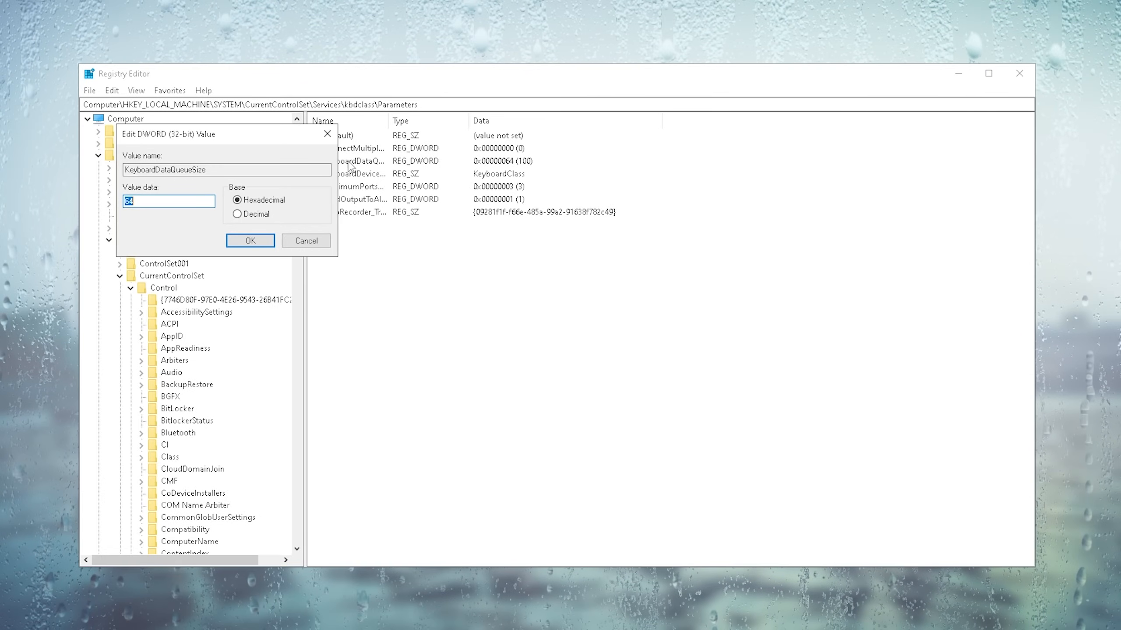
click(440, 249)
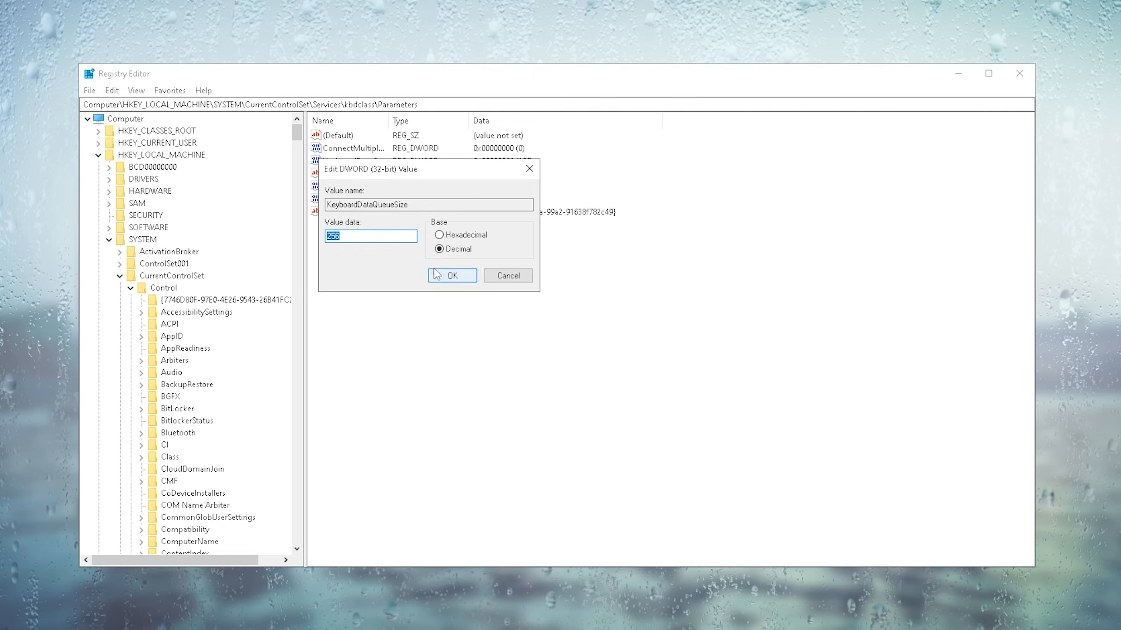
click(369, 236)
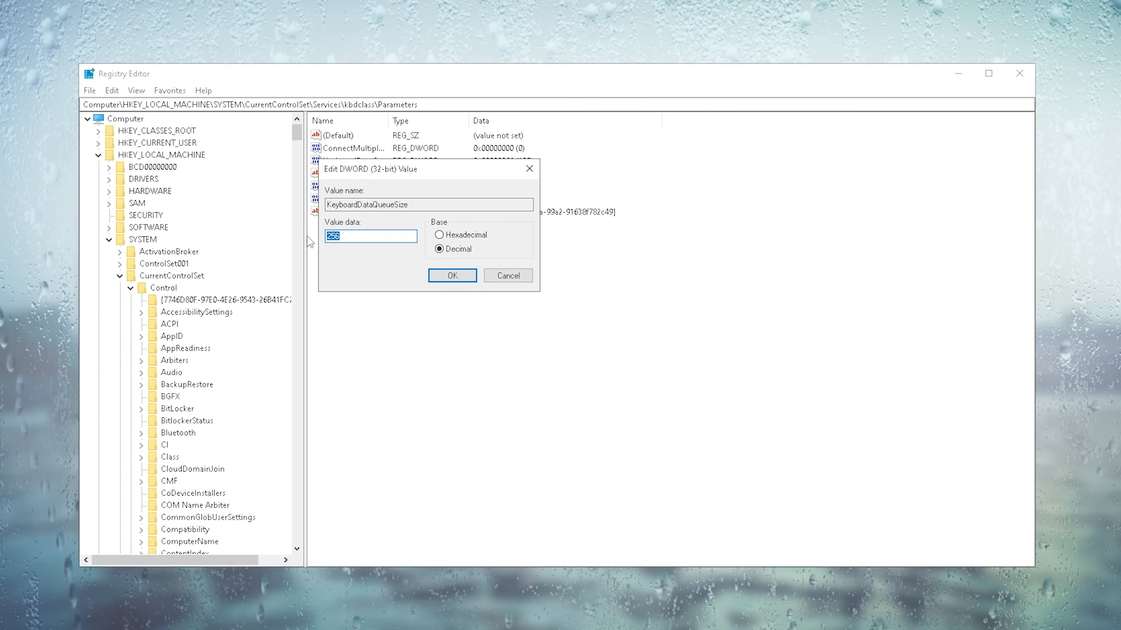
text(100)
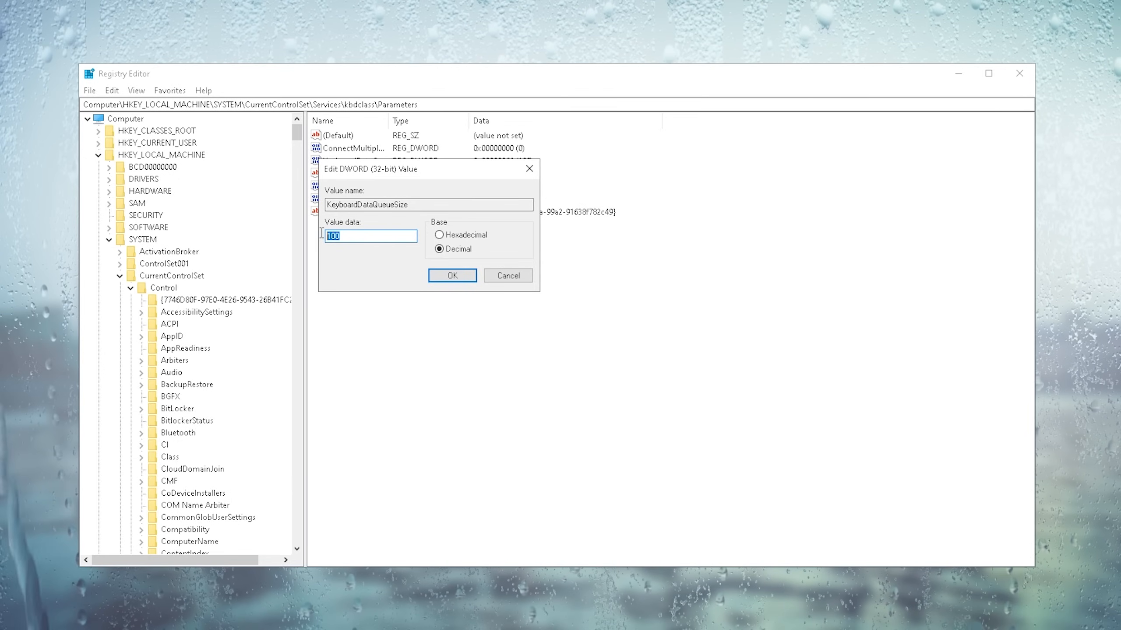
mouse_move(339, 251)
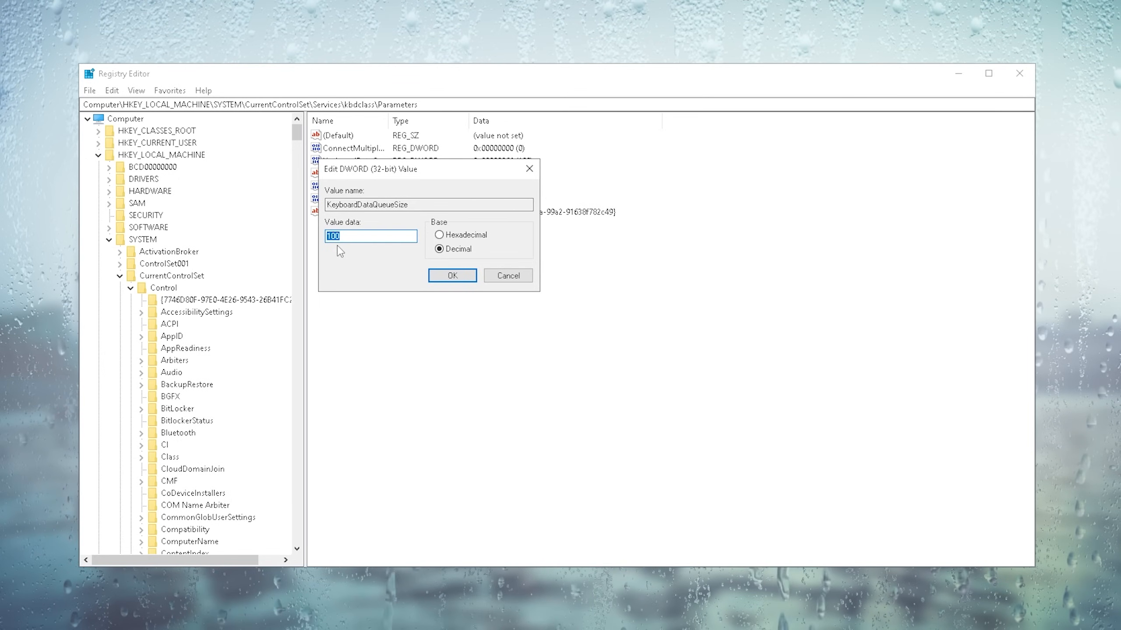
mouse_move(350, 236)
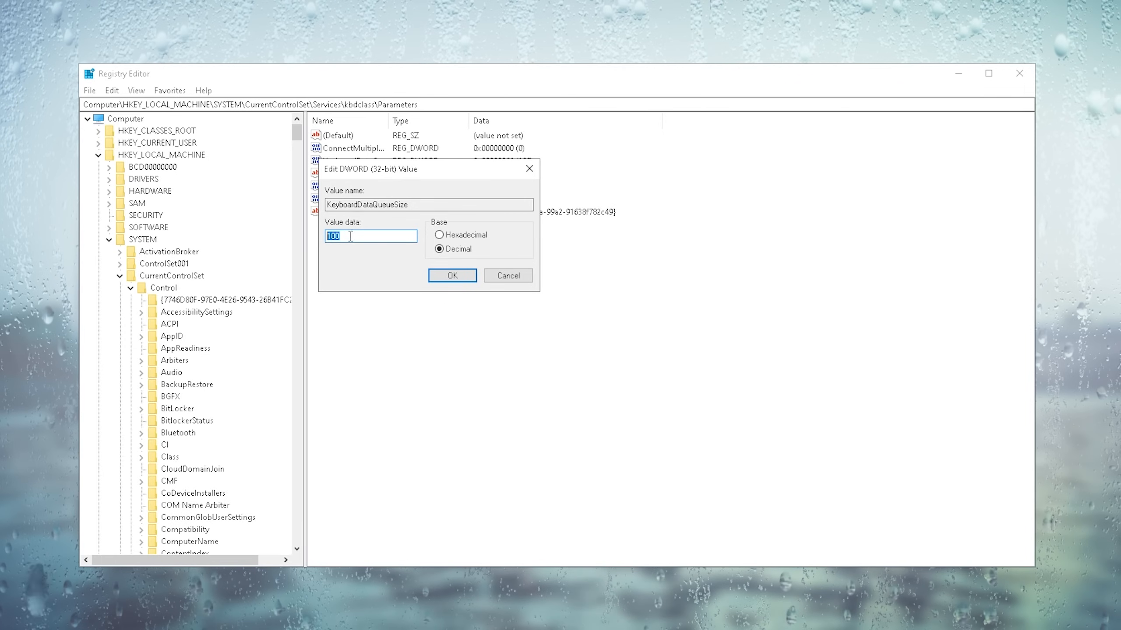
text(7)
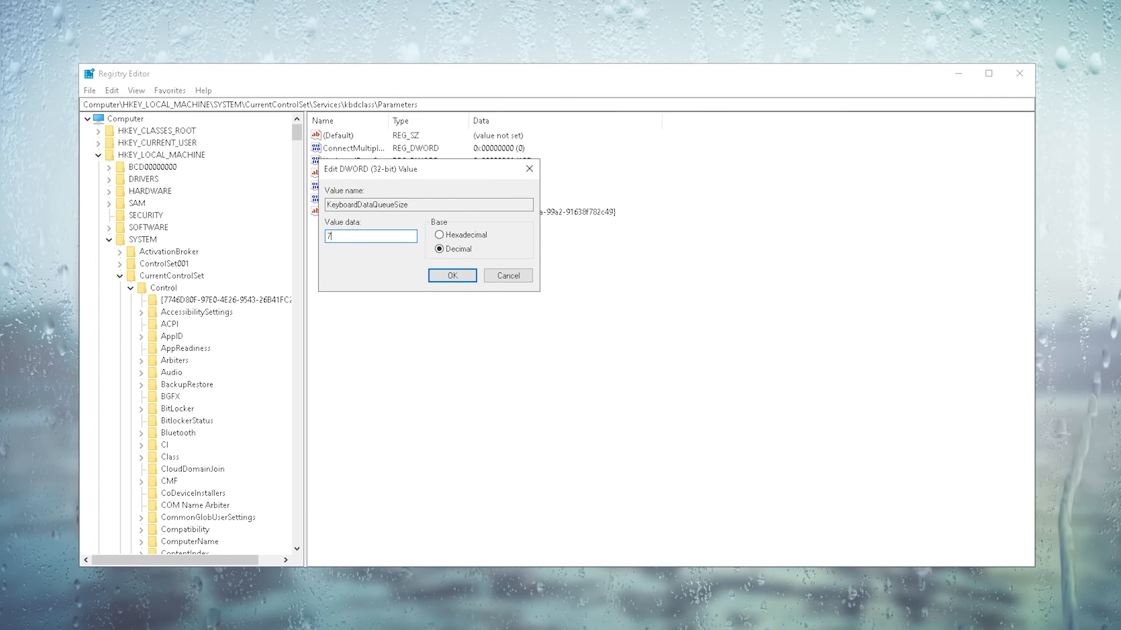
text(5)
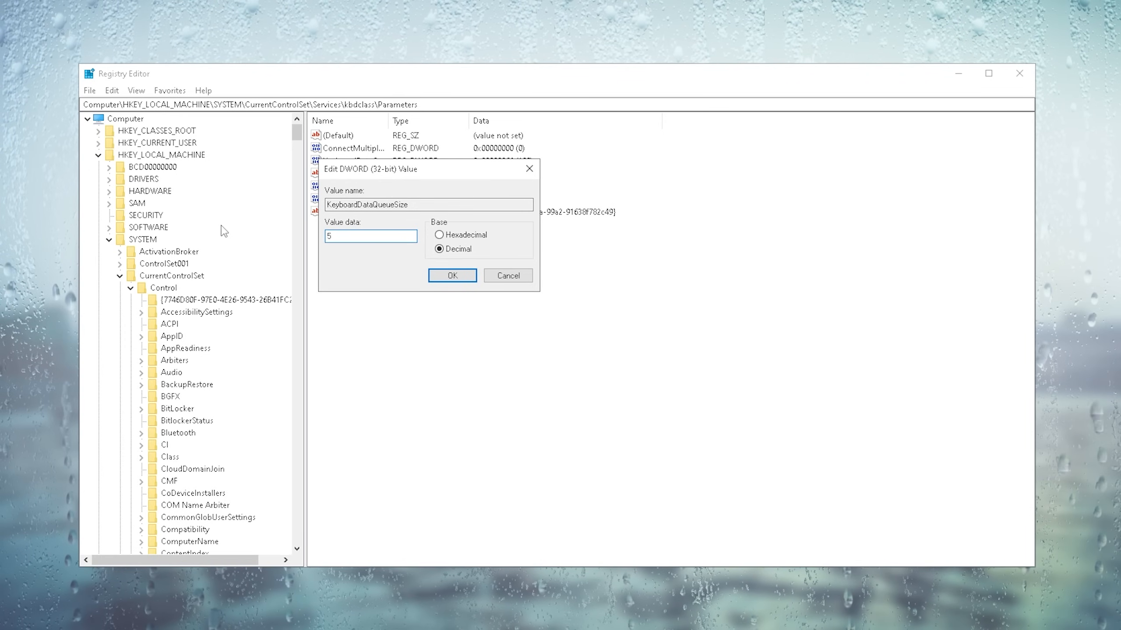
text(0)
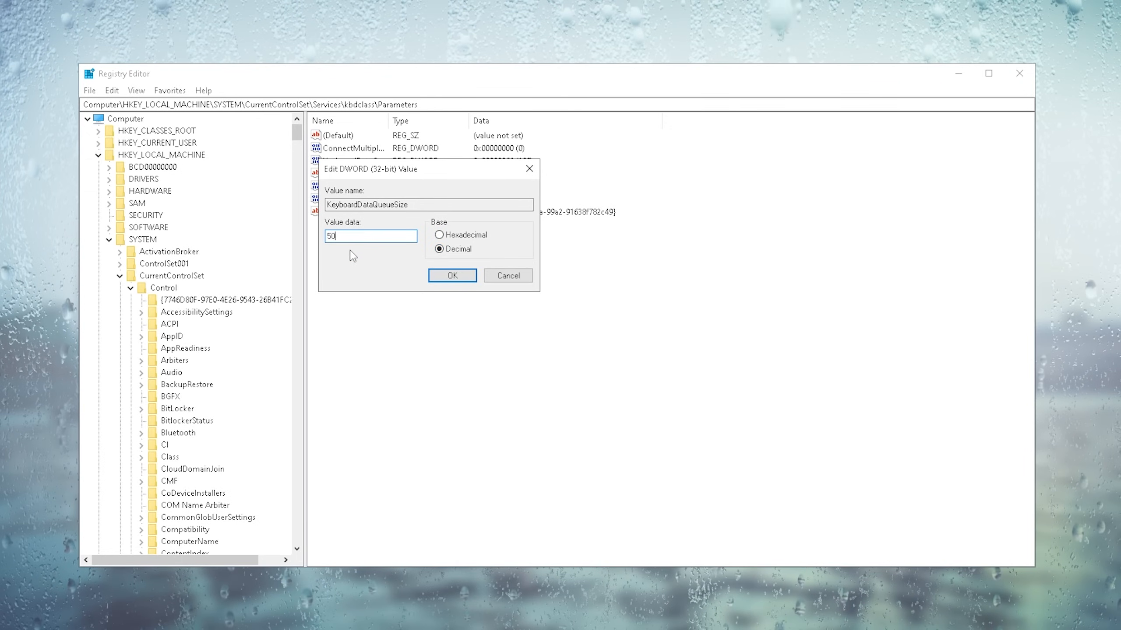
mouse_move(309, 271)
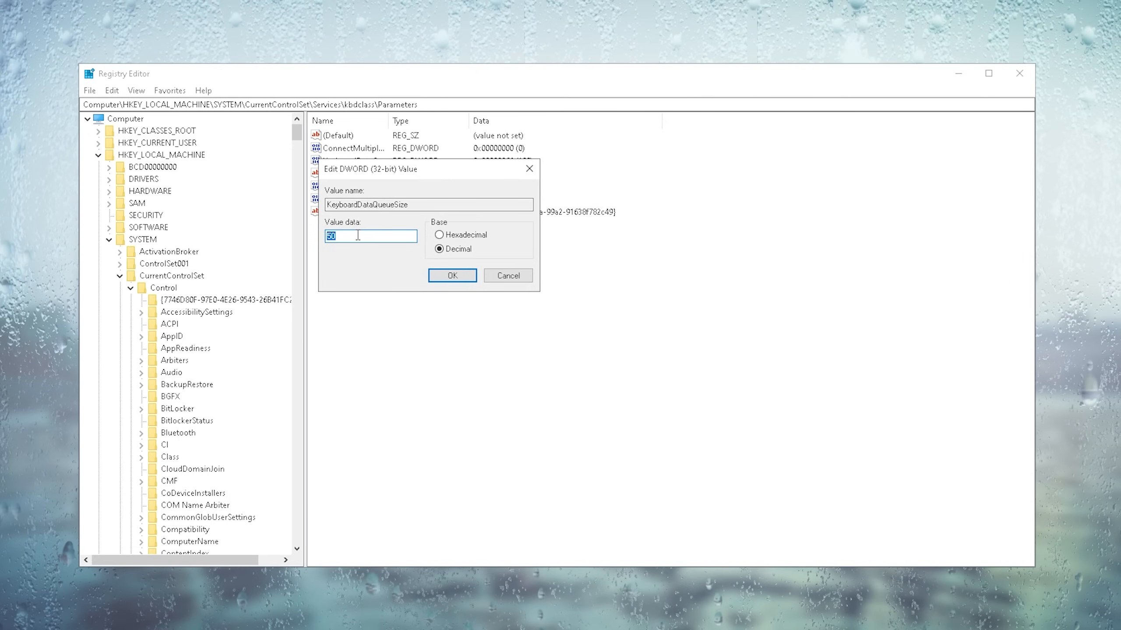
mouse_move(343, 249)
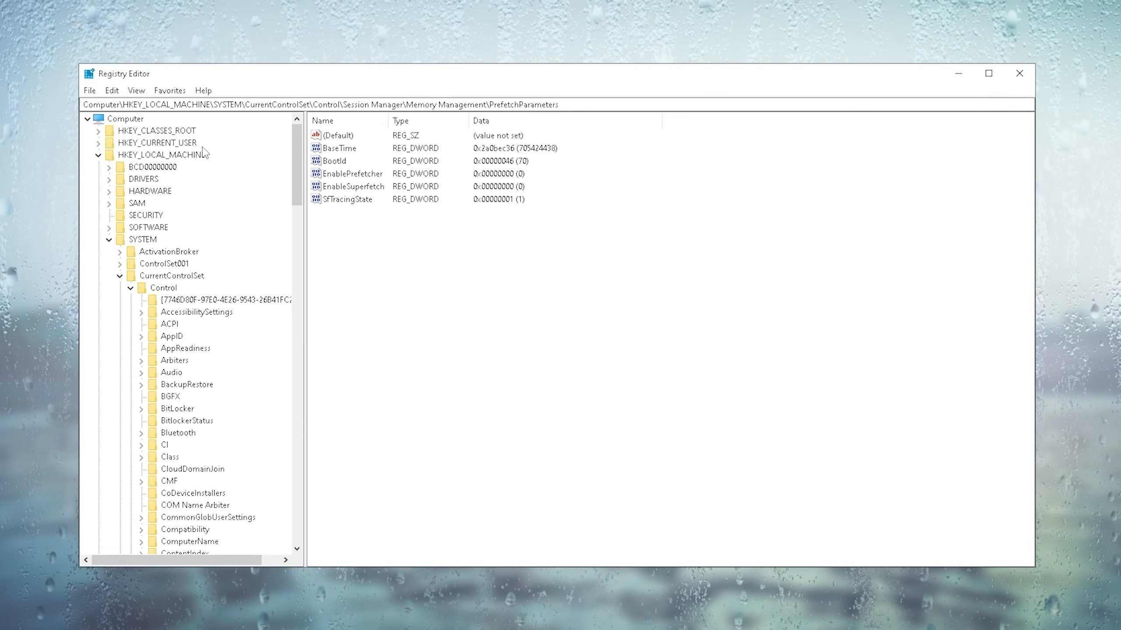
mouse_move(133, 253)
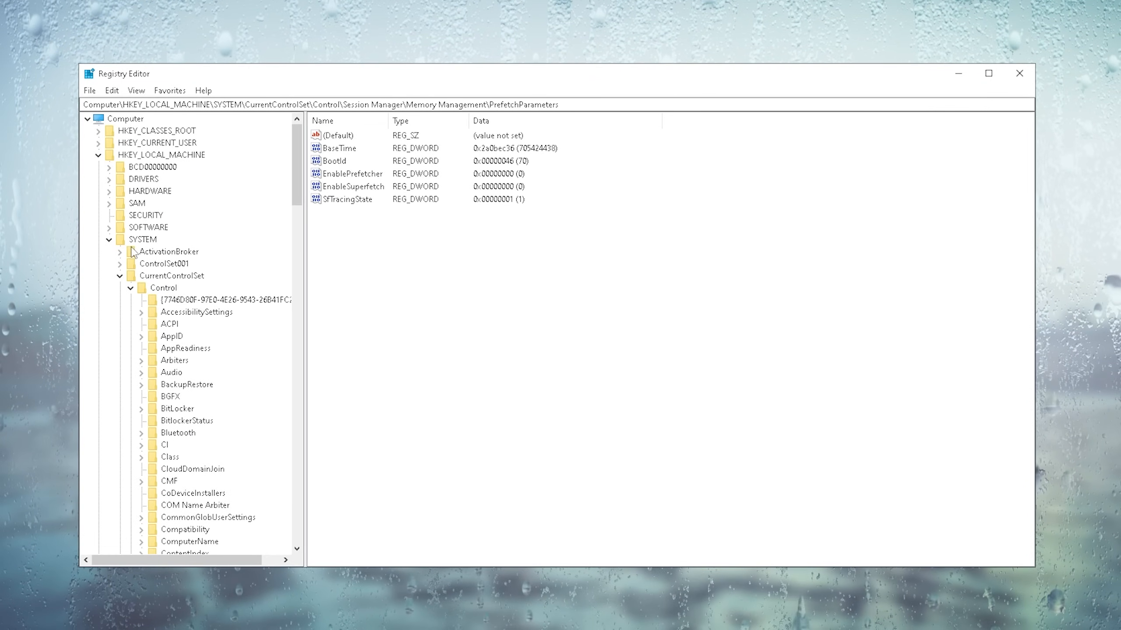
Under Memory Management > PrefetchParameters, set EnablePrefetcher to 0
scroll(down, 3)
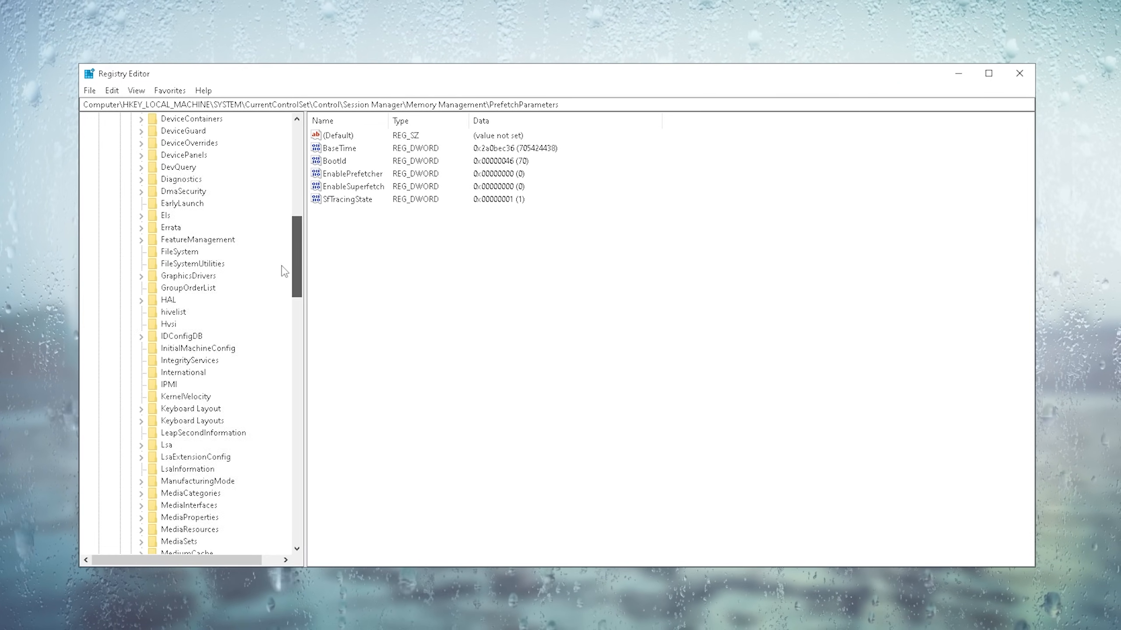
scroll(down, 3)
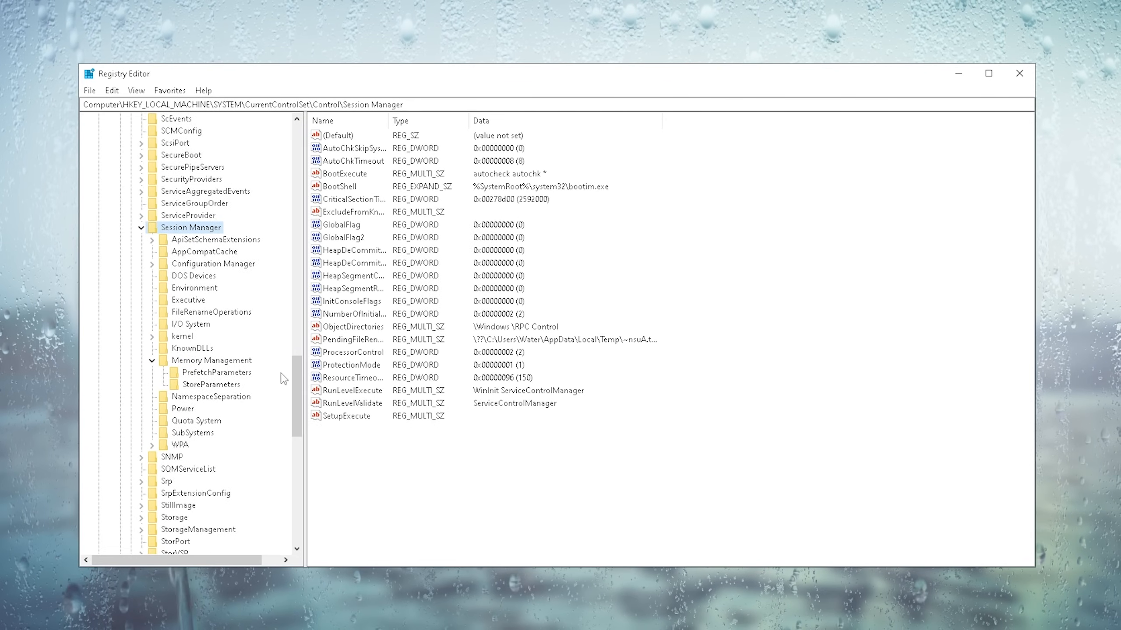
click(212, 361)
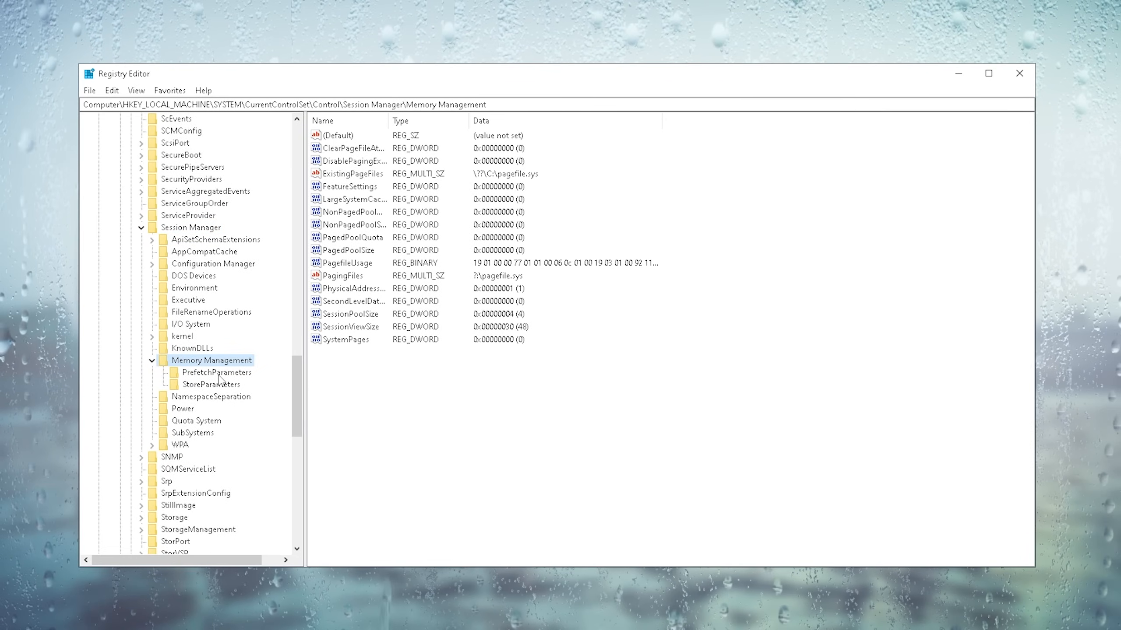
click(217, 373)
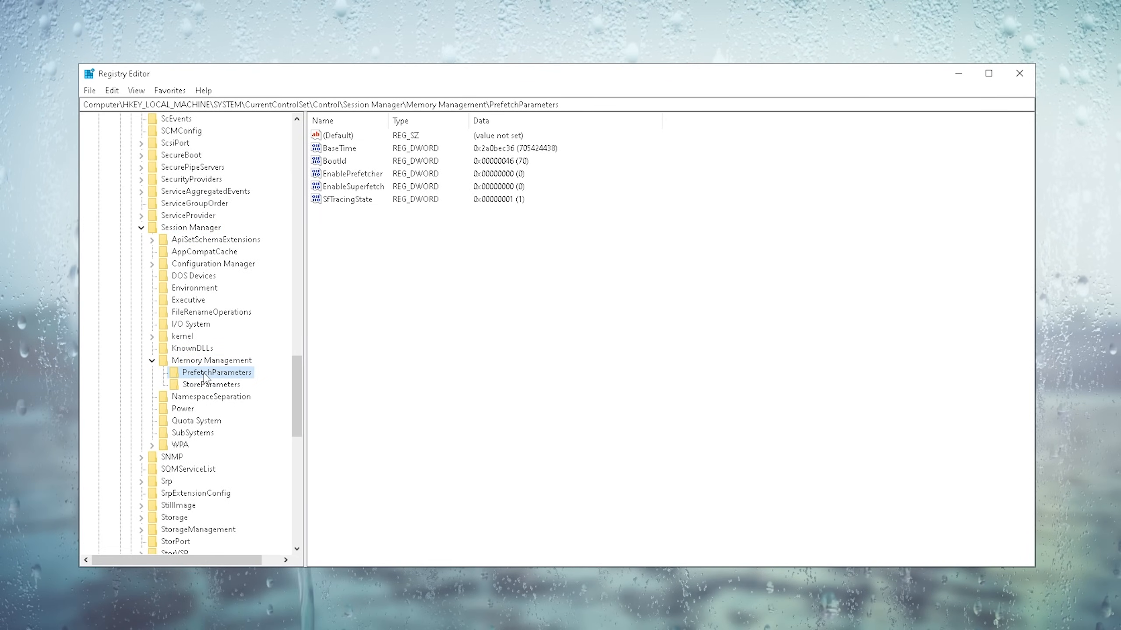
mouse_move(452, 341)
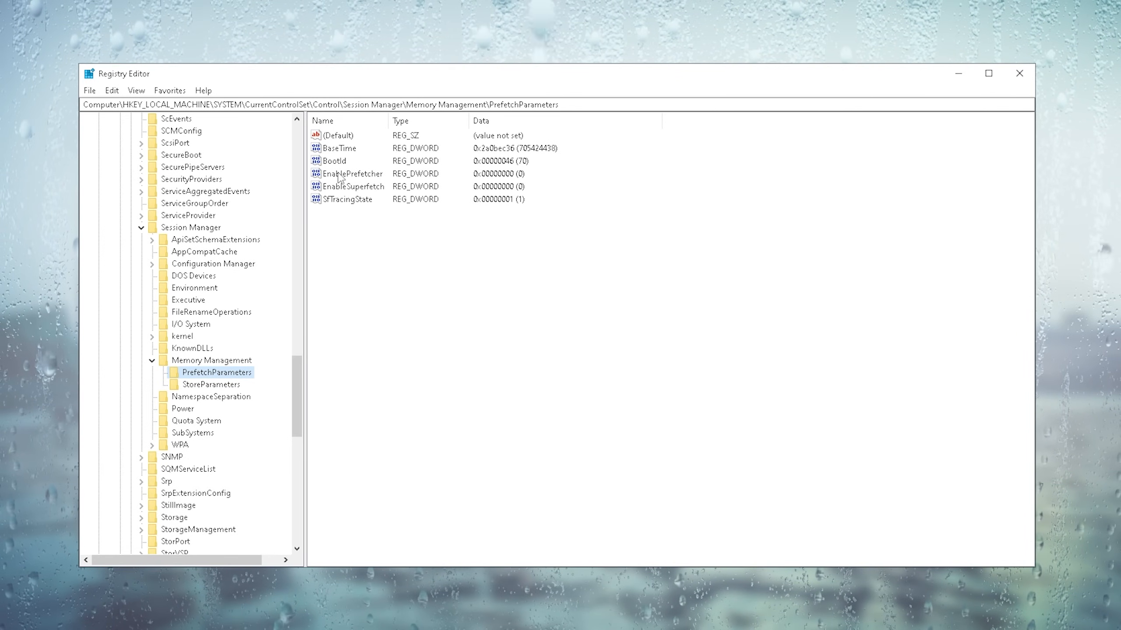
double_click(352, 173)
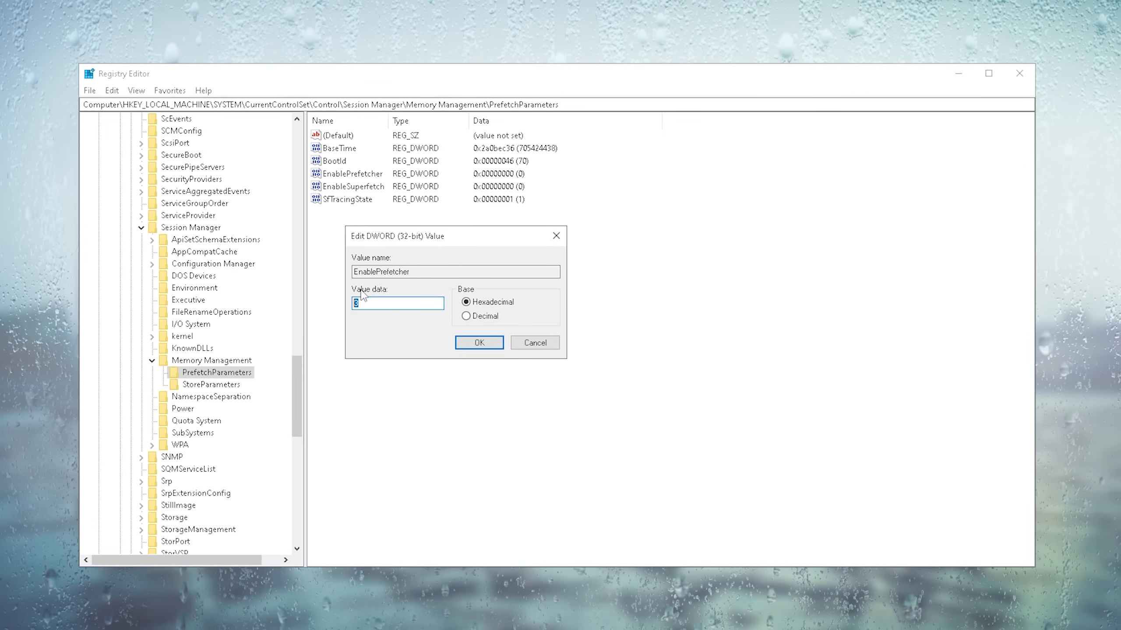
text(0)
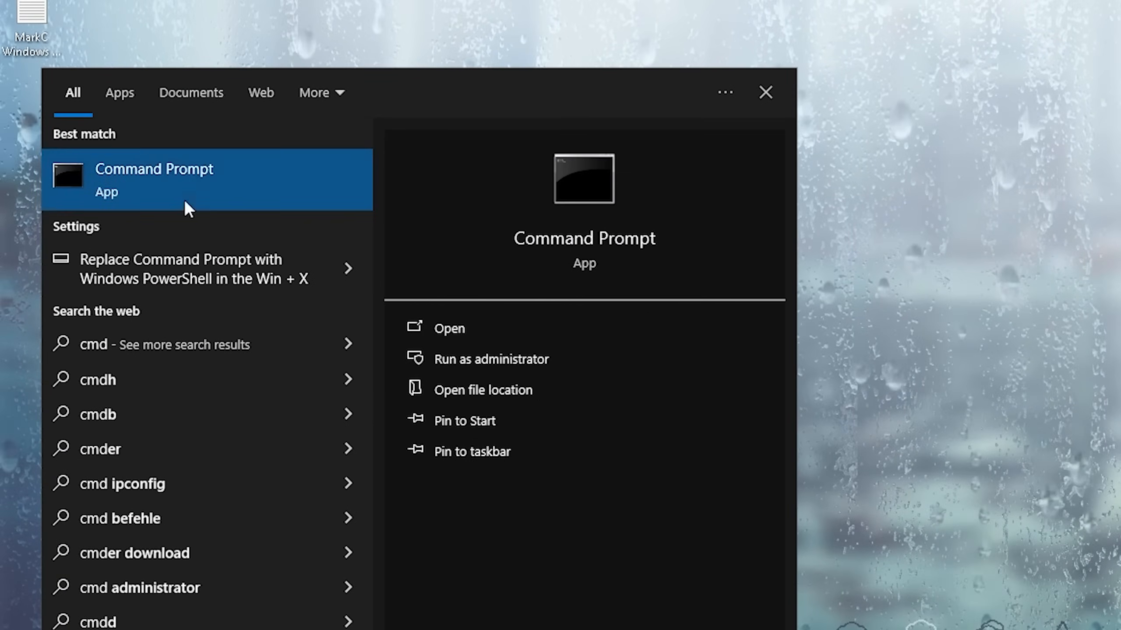
mouse_move(168, 187)
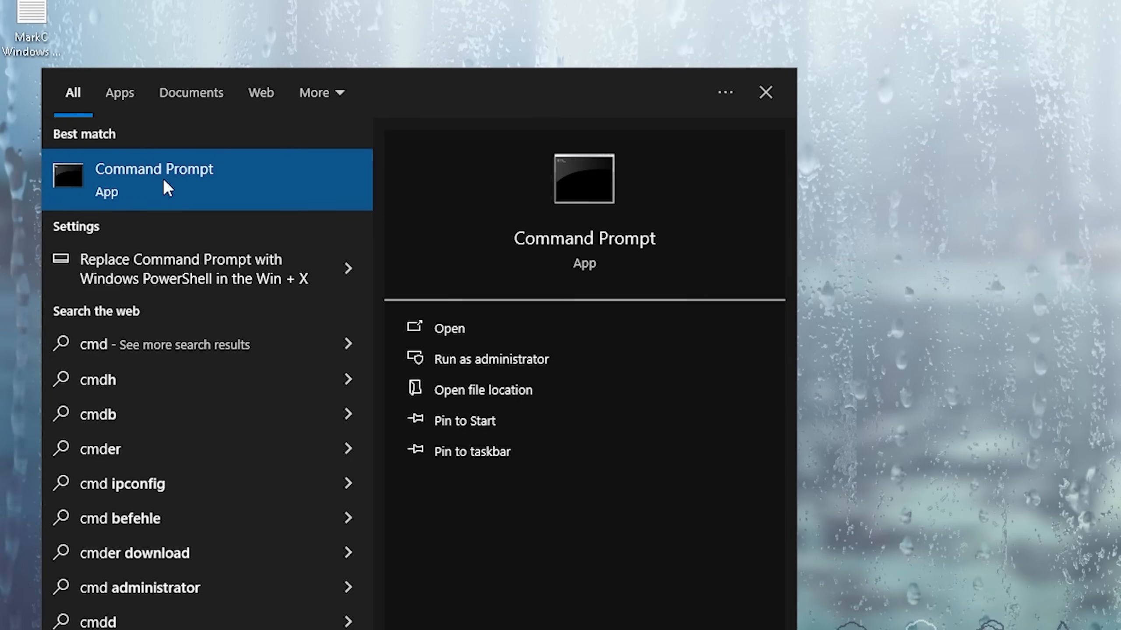
Run an administrator Command Prompt and enter DISM /online /cleanup-image /checkhealth
right_click(154, 179)
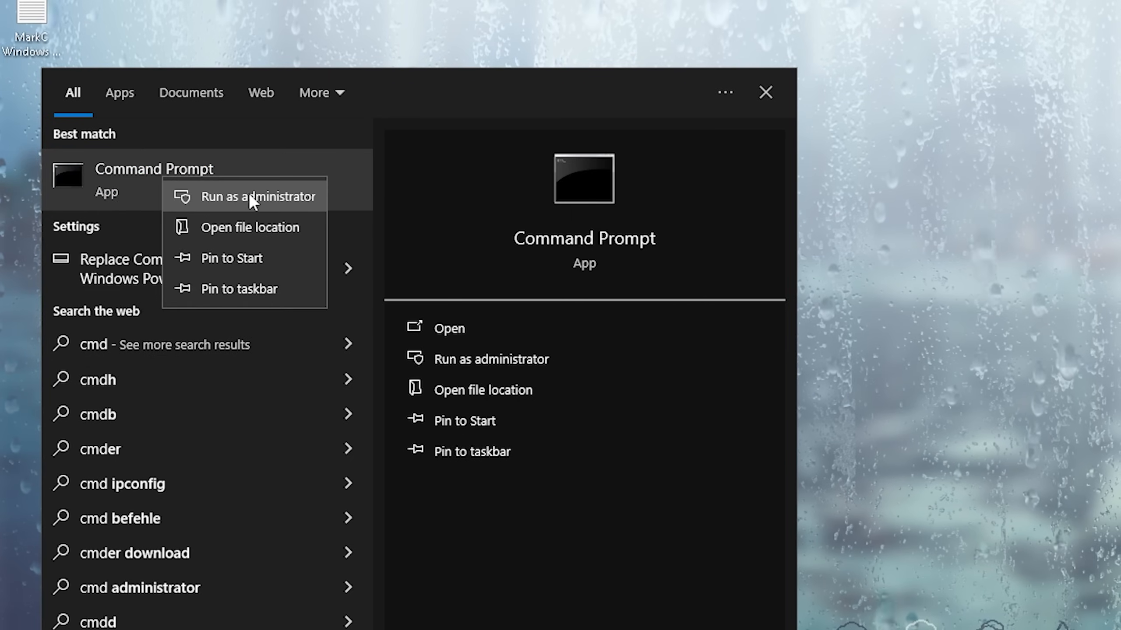
click(259, 197)
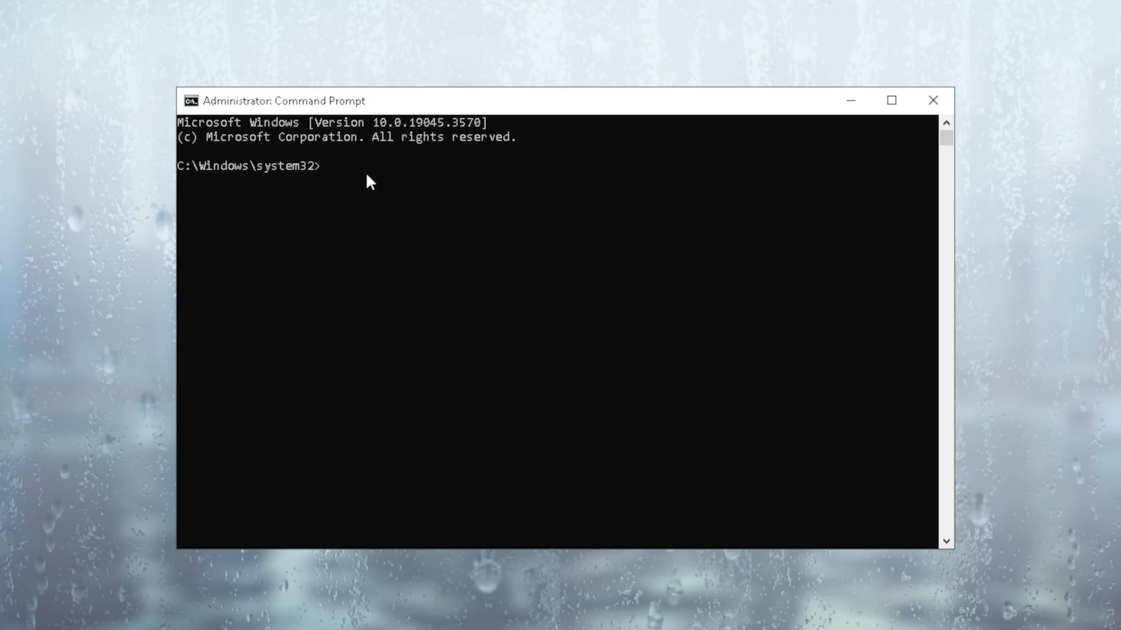
text(DISM /online /cleanup-image /checkhealth)
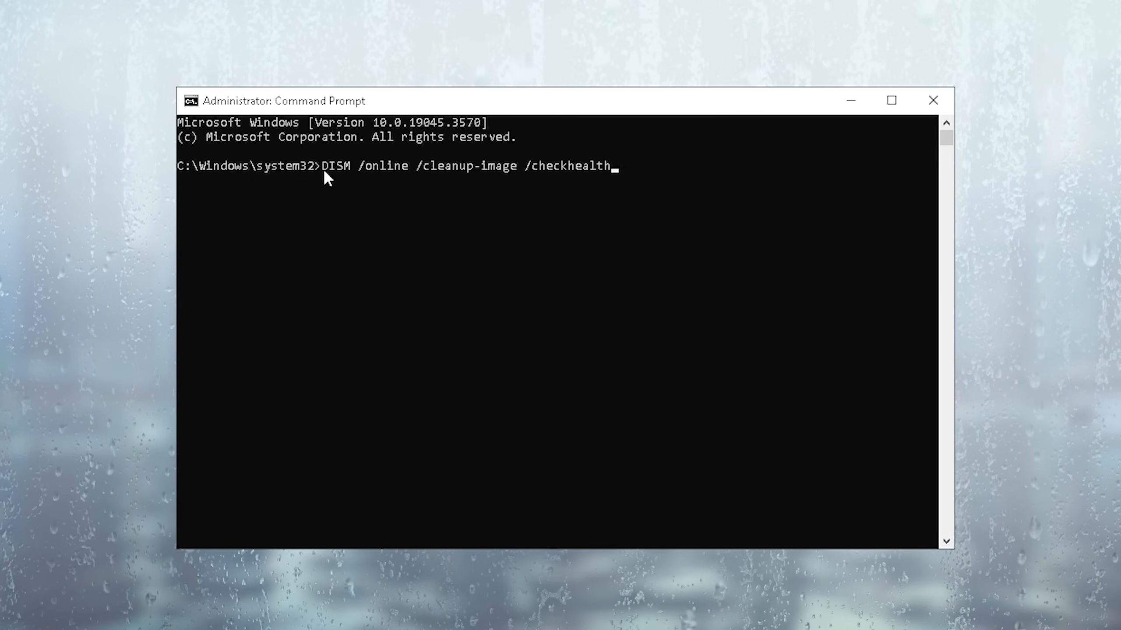
mouse_move(627, 172)
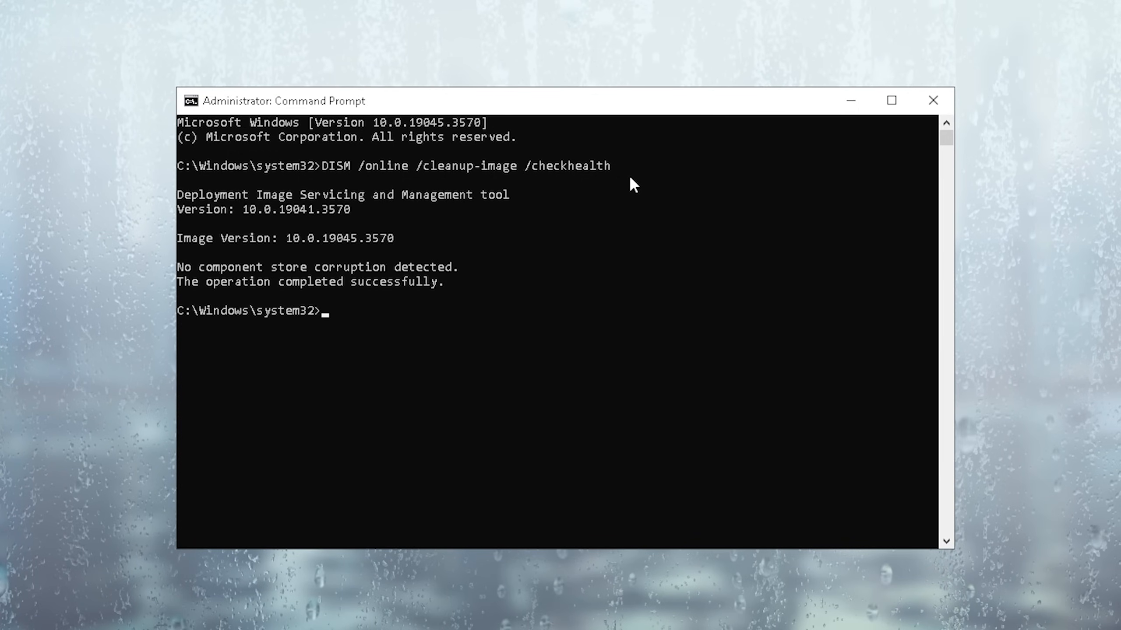
mouse_move(559, 268)
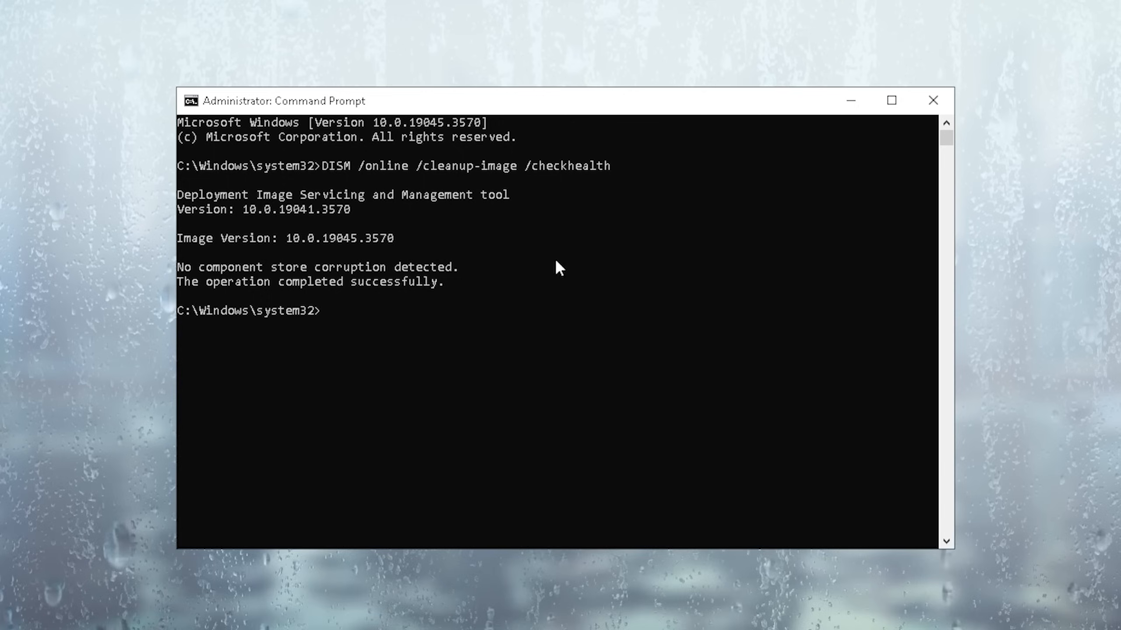
mouse_move(372, 322)
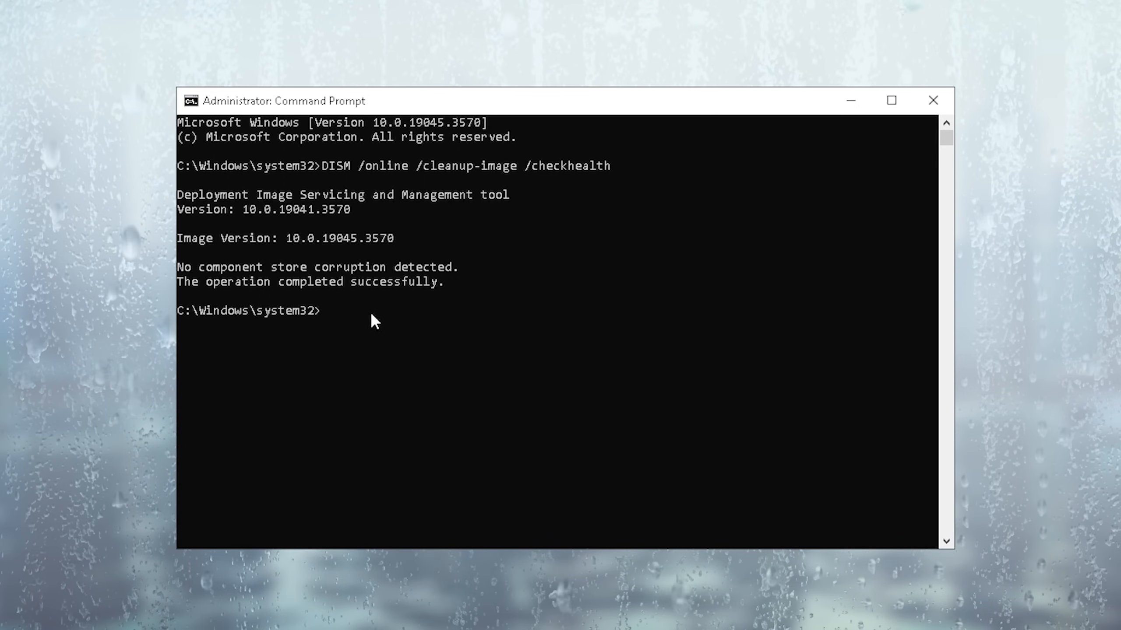
mouse_move(295, 369)
text(troubl)
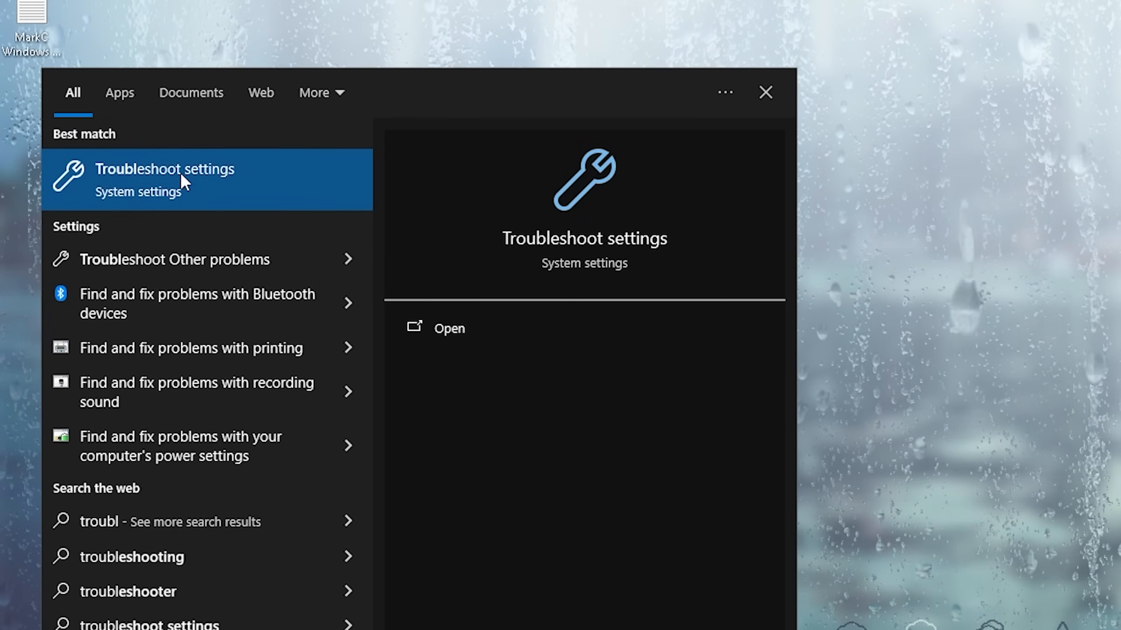
Run the Keyboard troubleshooter from Additional troubleshooters and close it when finished
click(165, 170)
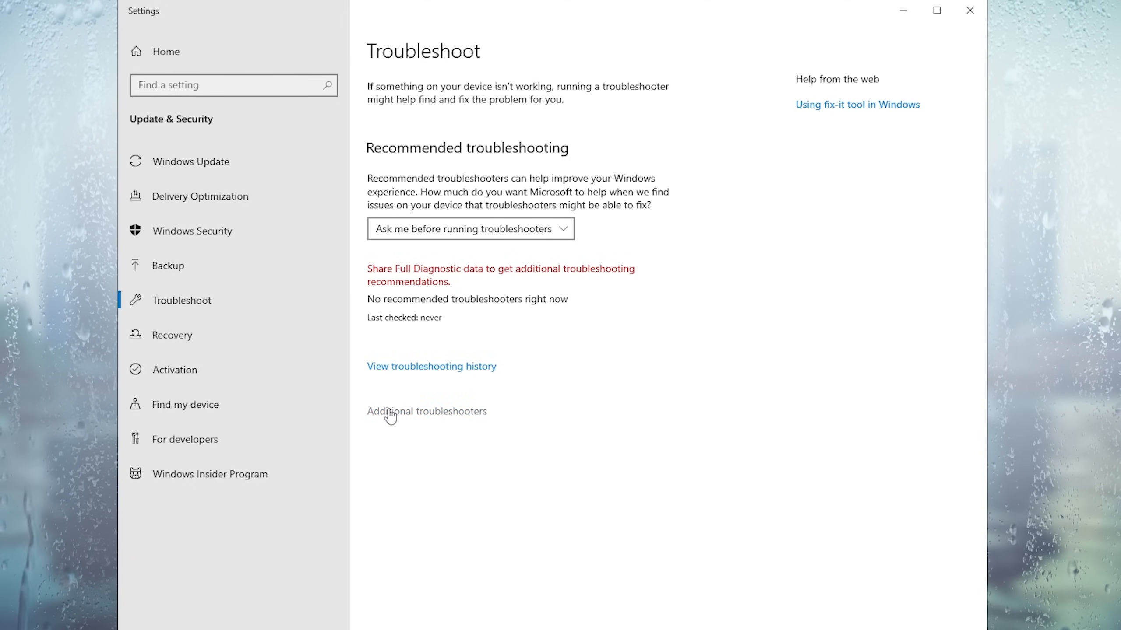
click(426, 412)
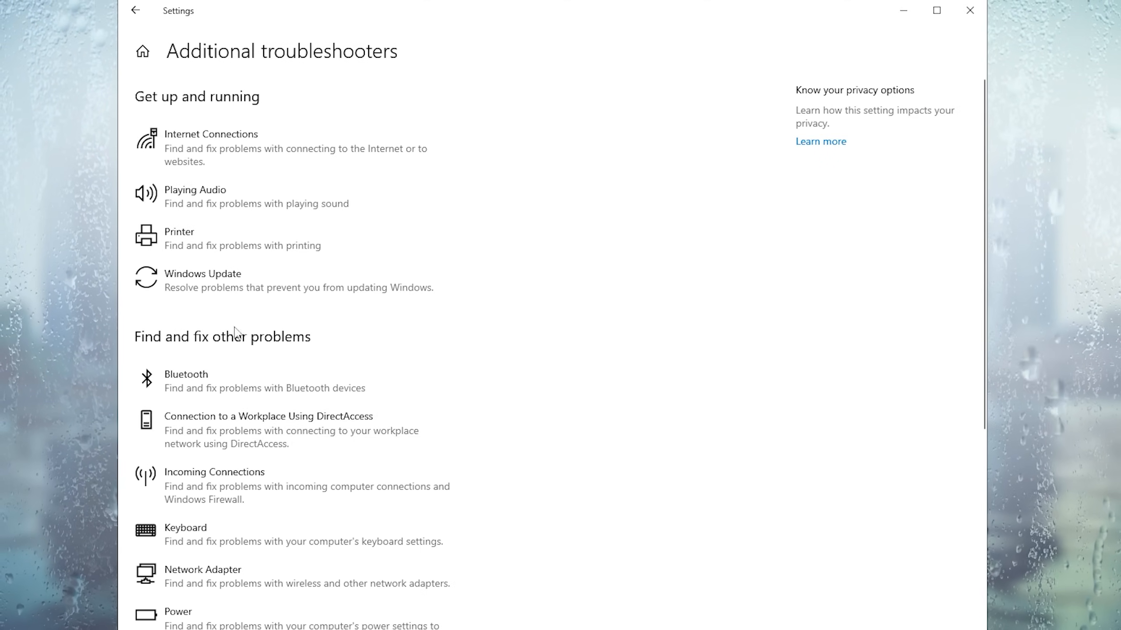
scroll(down, 3)
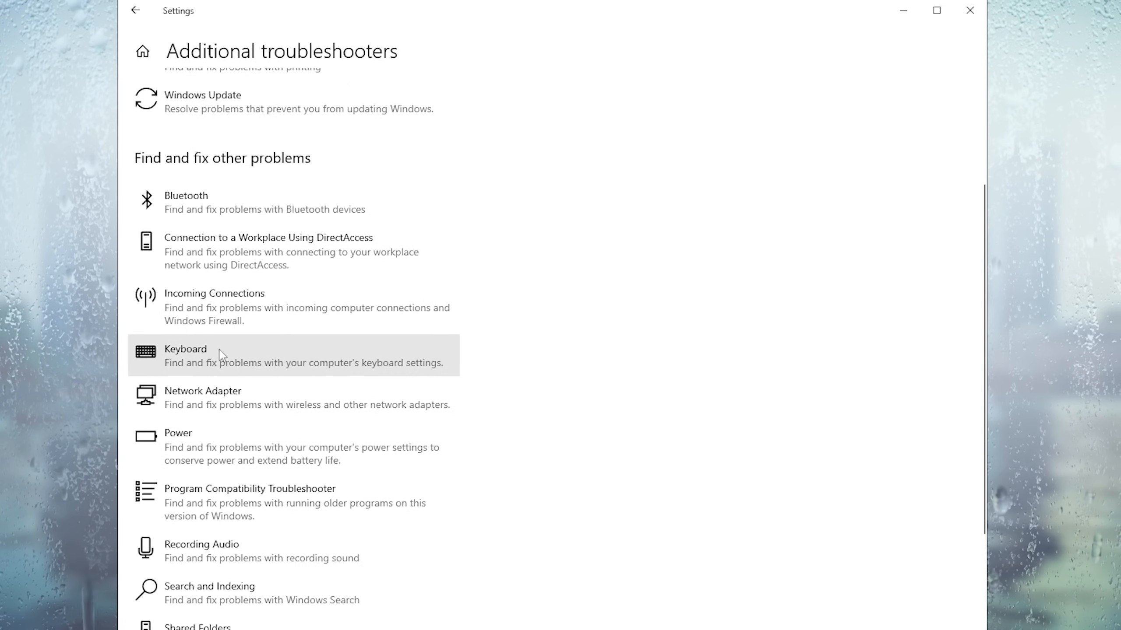
click(184, 349)
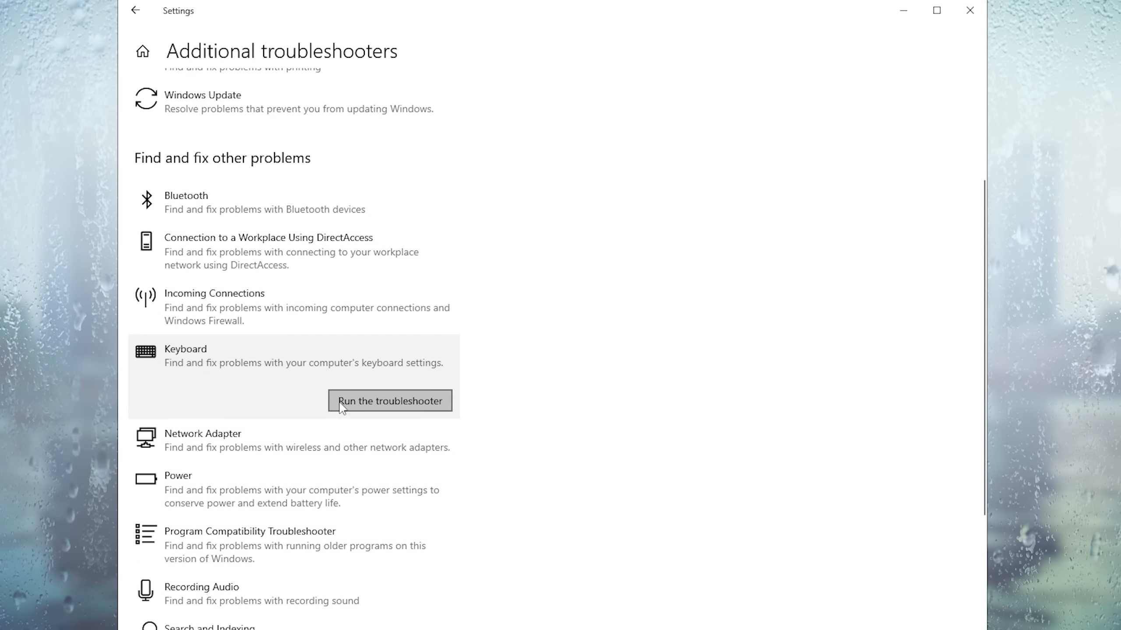
click(389, 401)
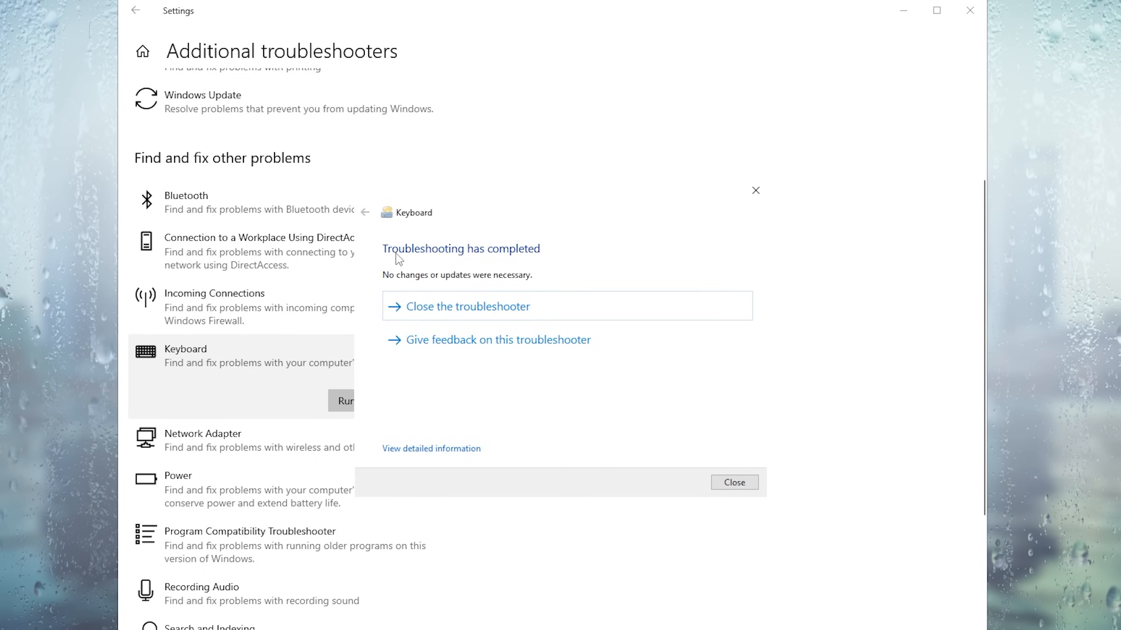
mouse_move(439, 290)
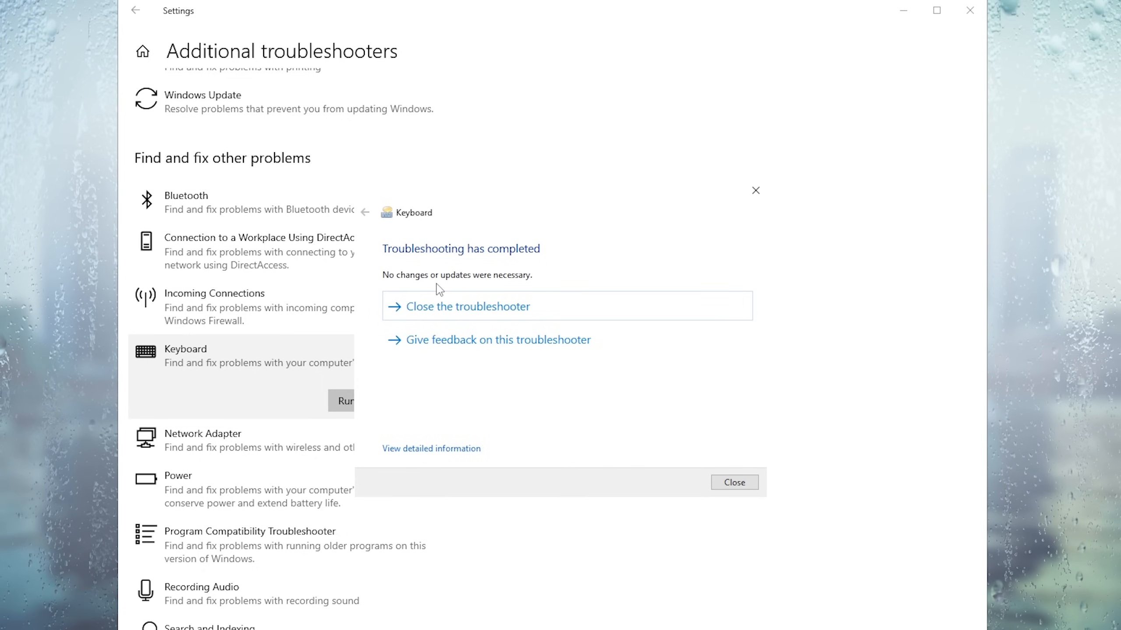
mouse_move(426, 313)
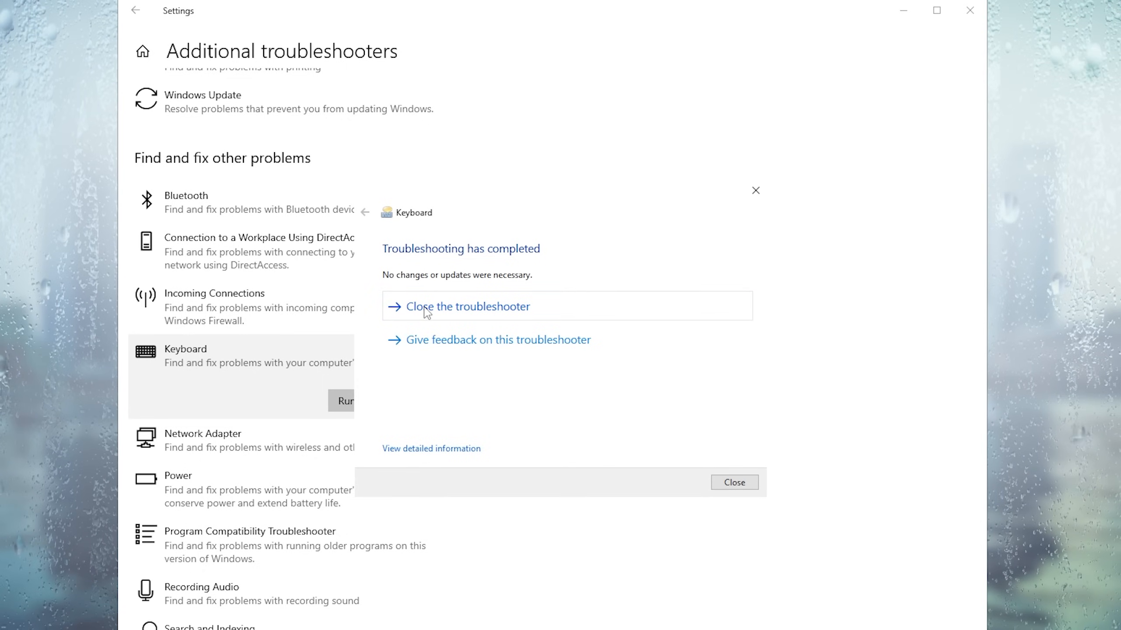
click(466, 306)
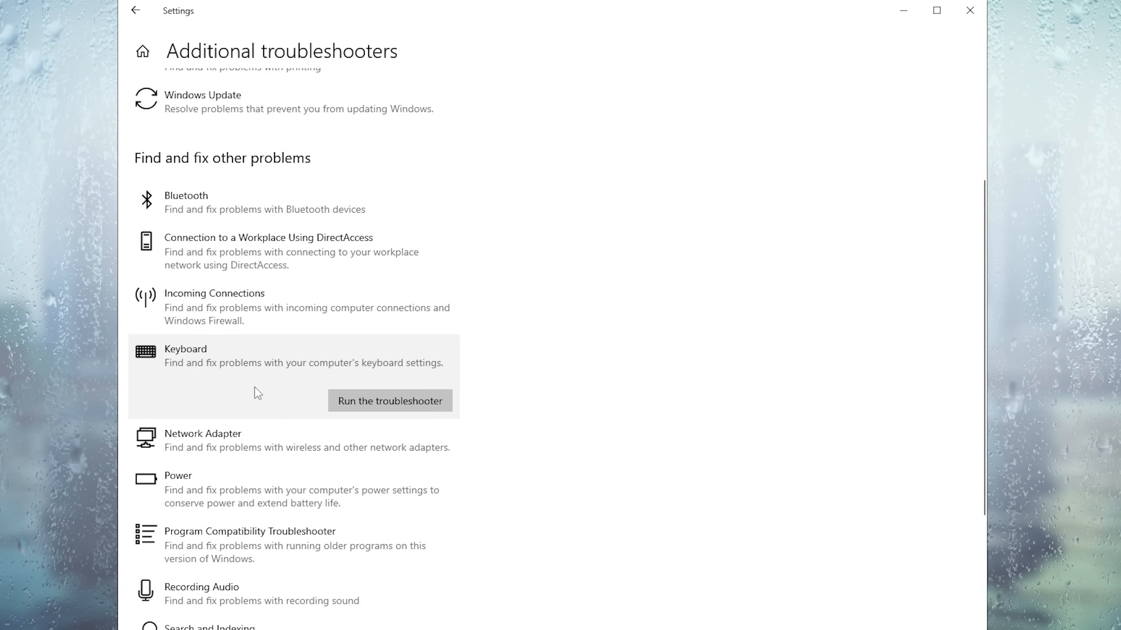
mouse_move(249, 388)
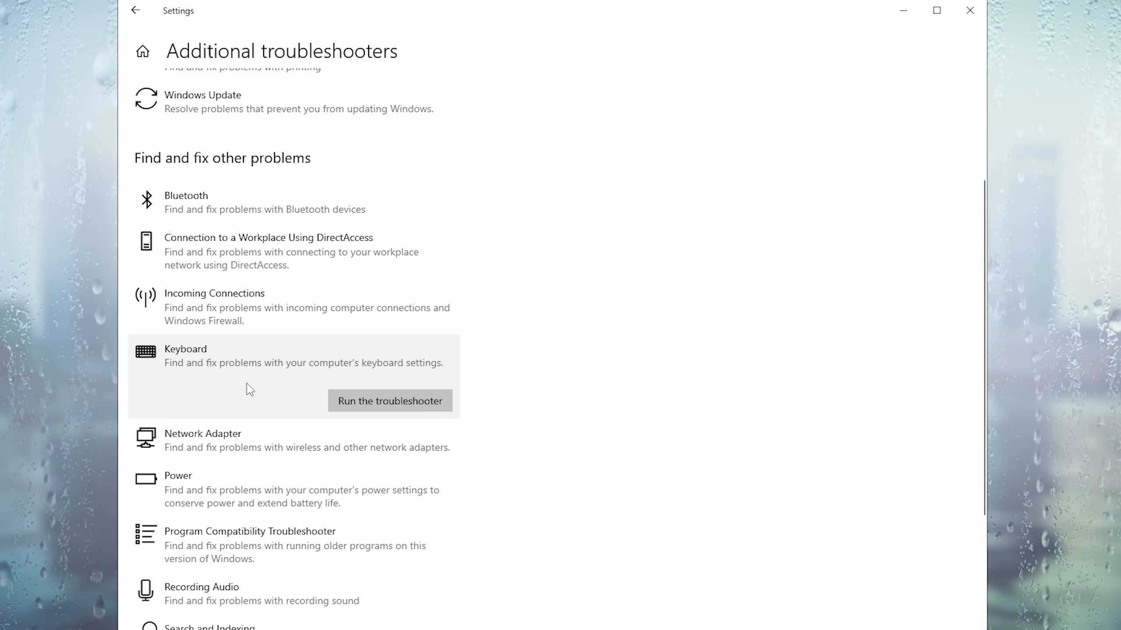
mouse_move(969, 10)
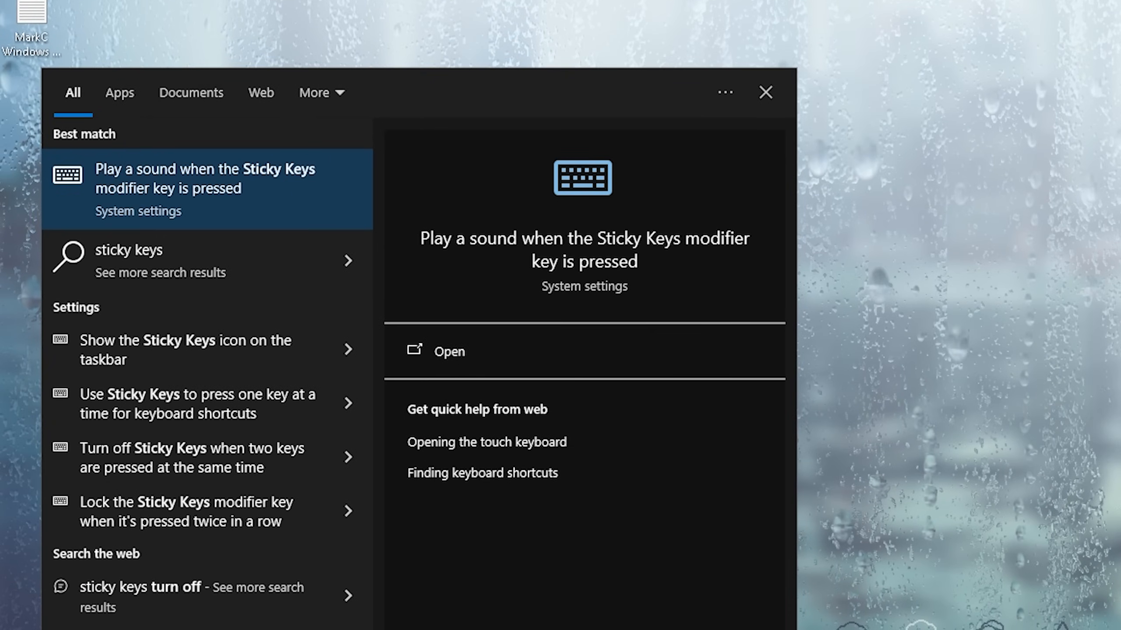
mouse_move(137, 457)
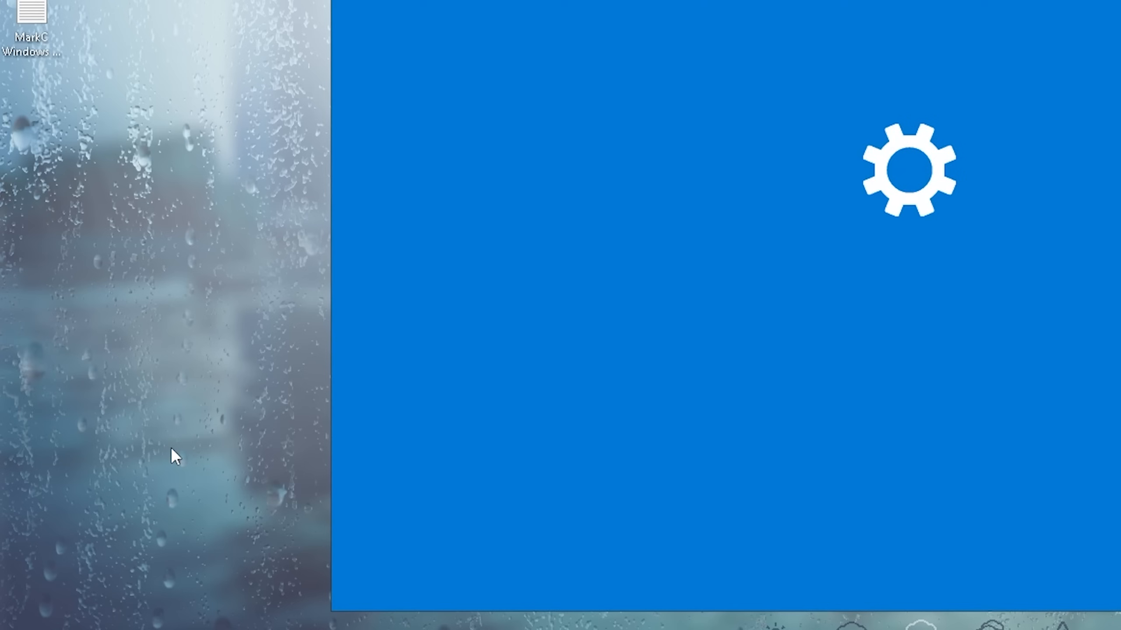
On the Ease of Access Keyboard page, toggle Sticky Keys on then back off, and check the other key settings
click(911, 169)
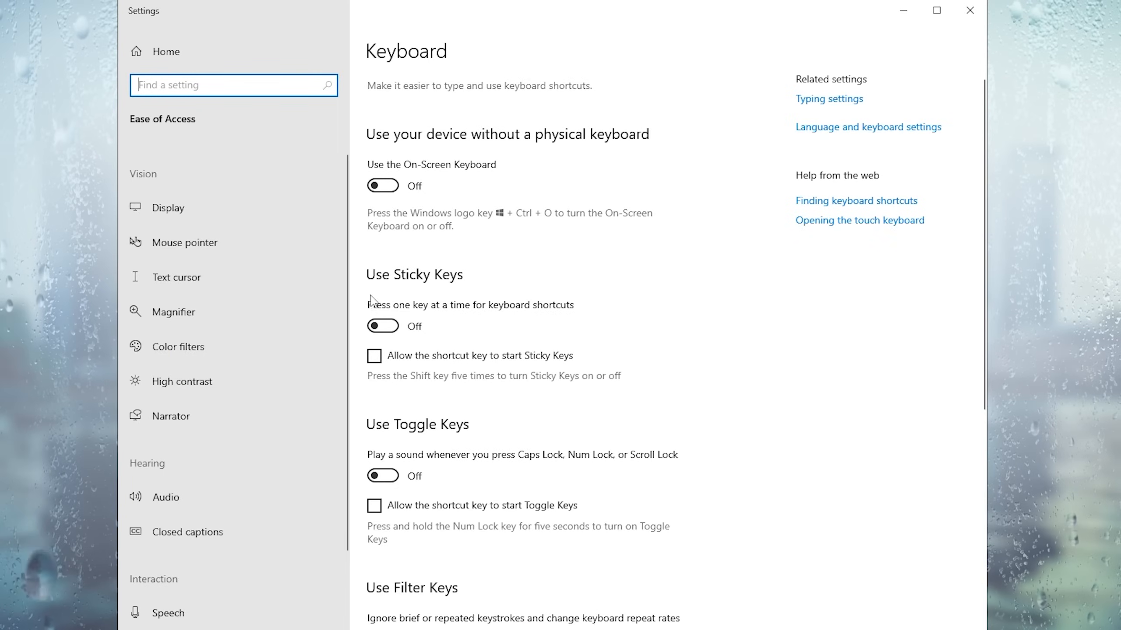
mouse_move(423, 297)
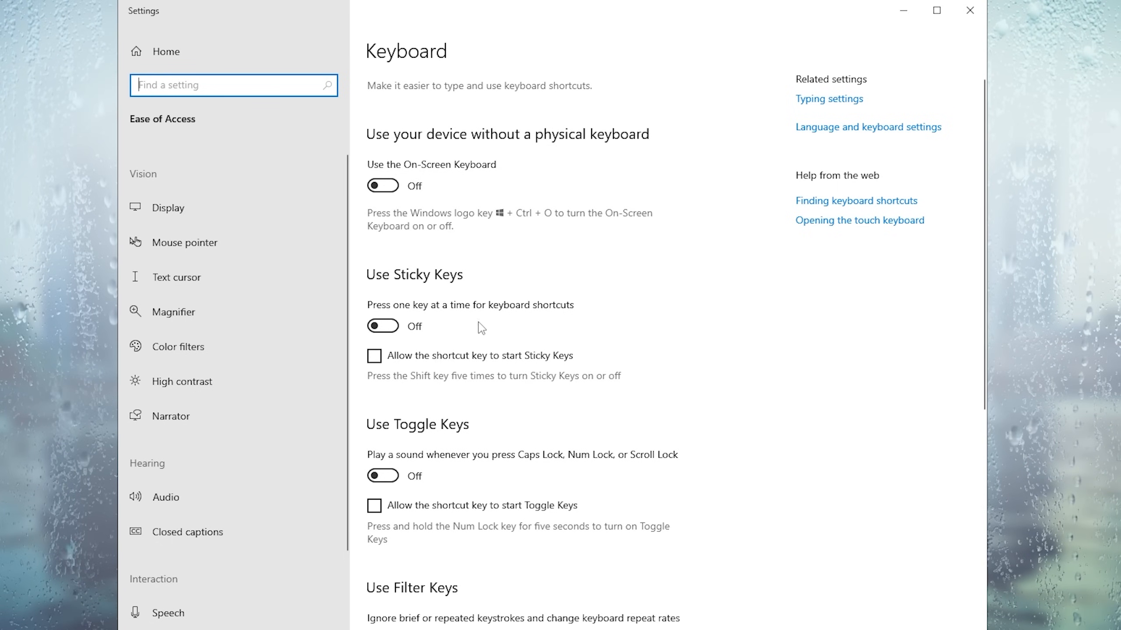
mouse_move(461, 329)
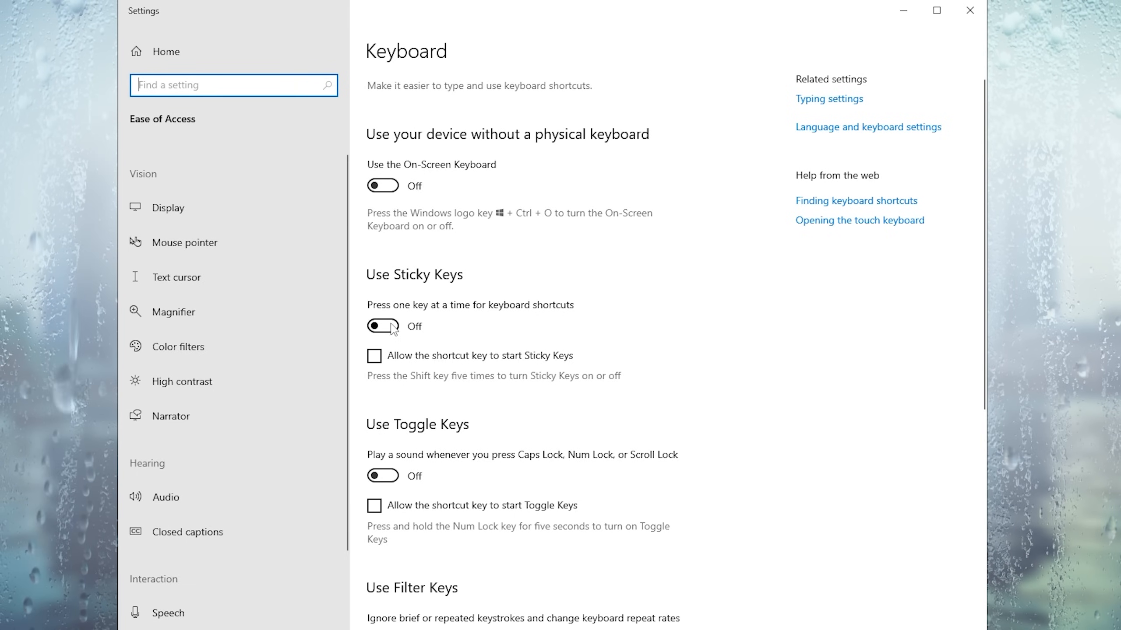
click(383, 327)
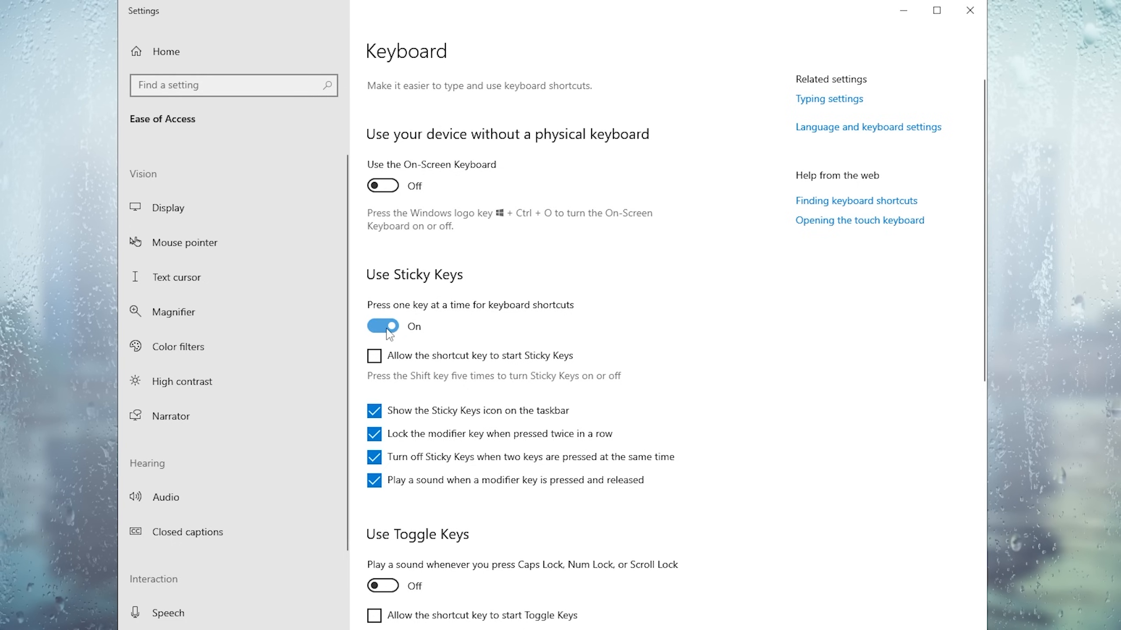
click(383, 326)
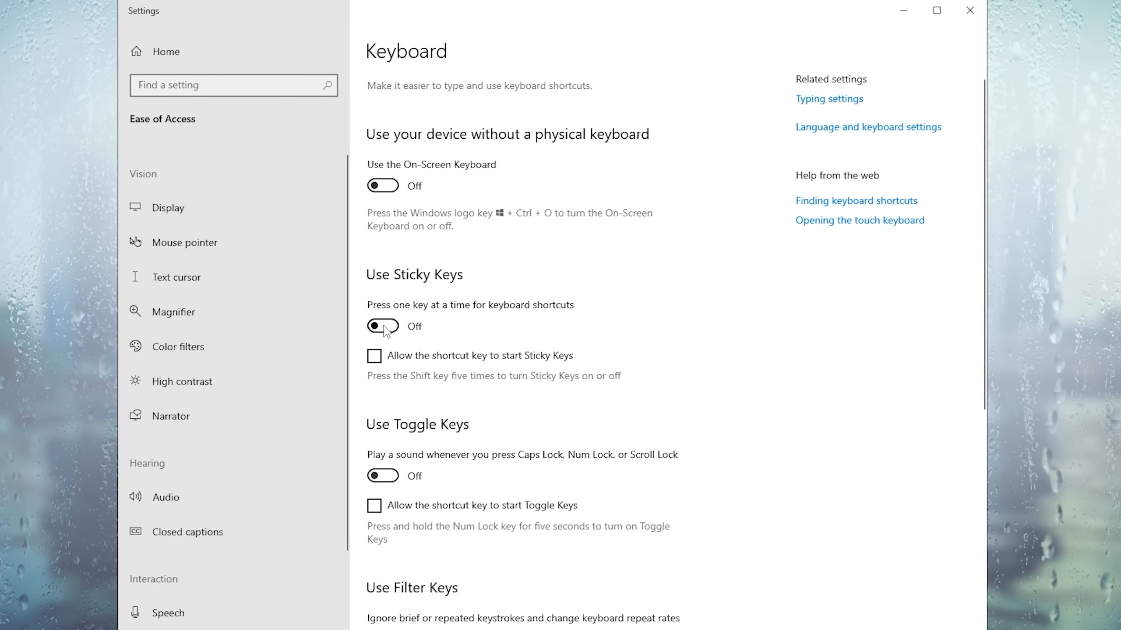
scroll(down, 3)
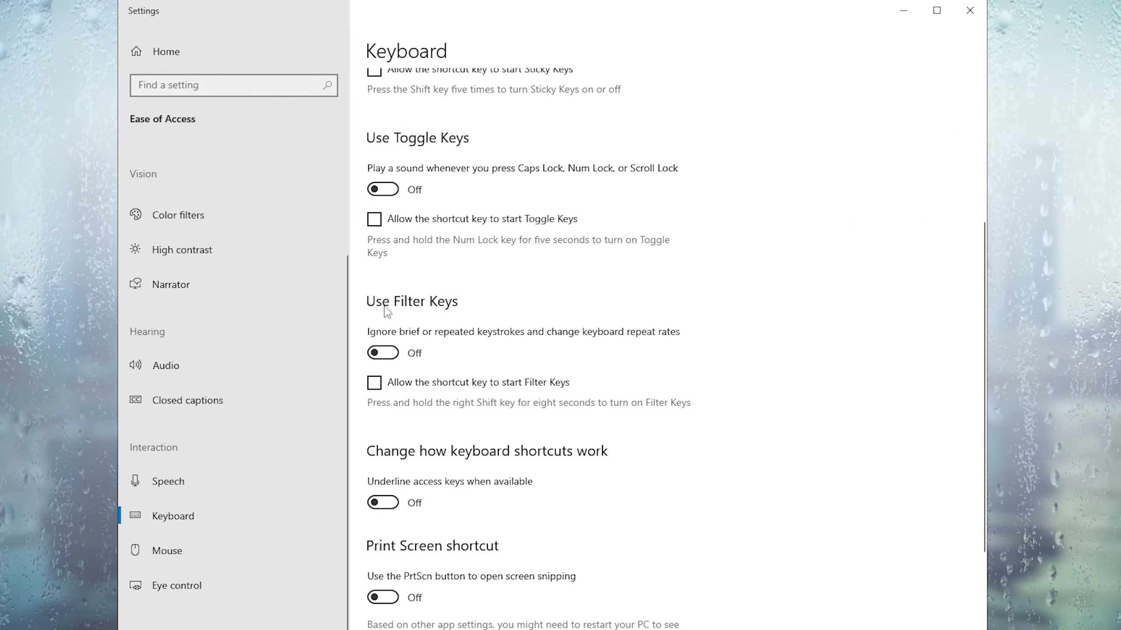
mouse_move(471, 303)
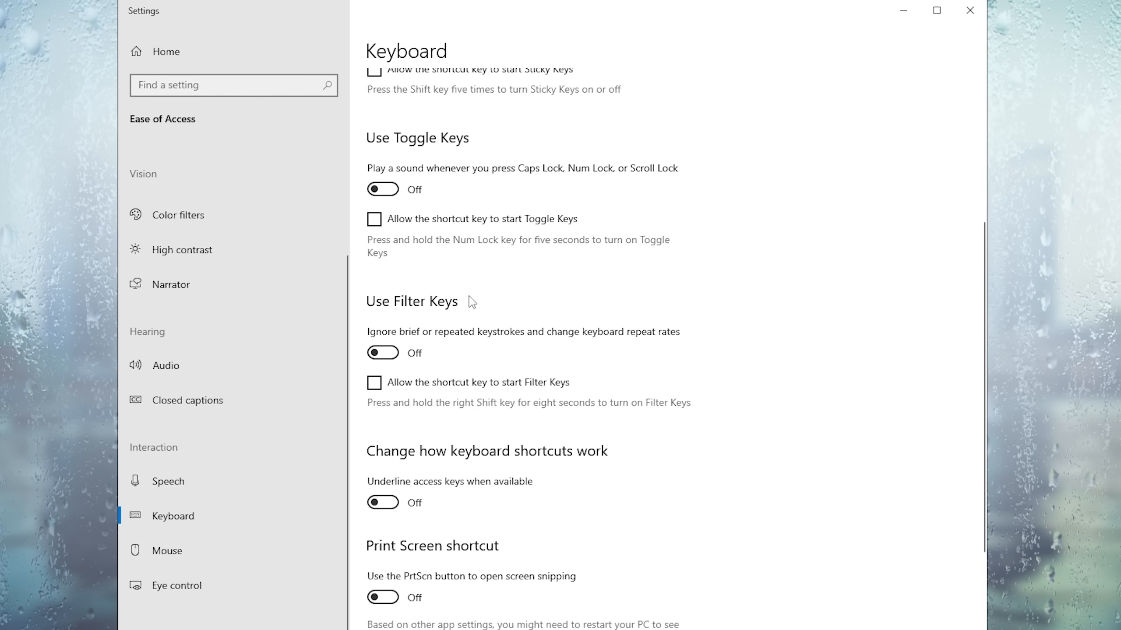
scroll(up, 3)
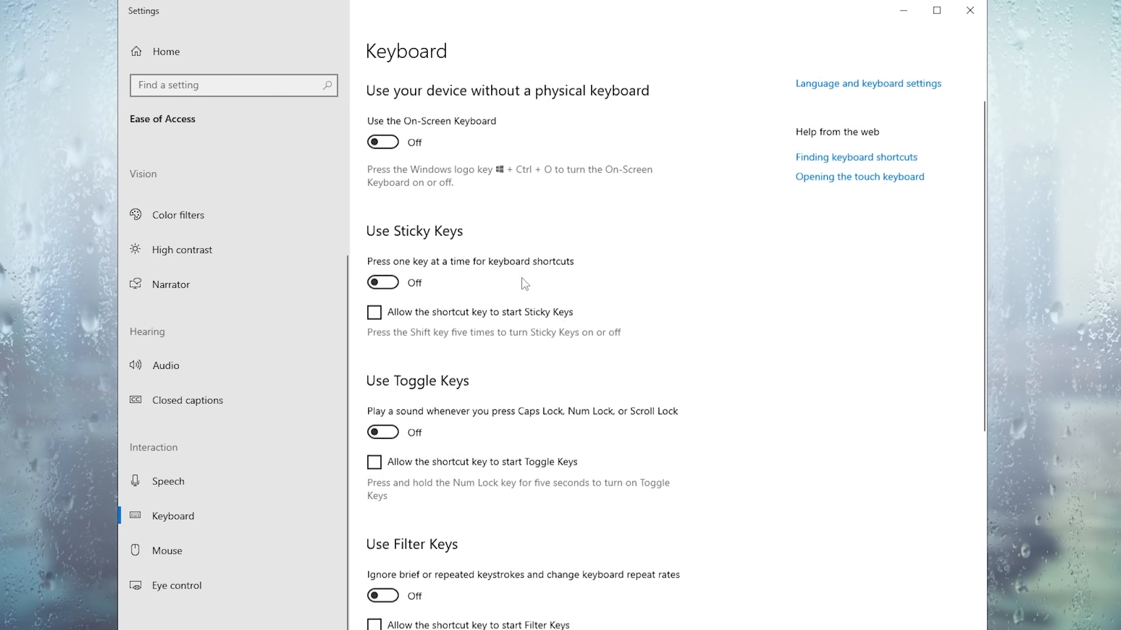
scroll(down, 3)
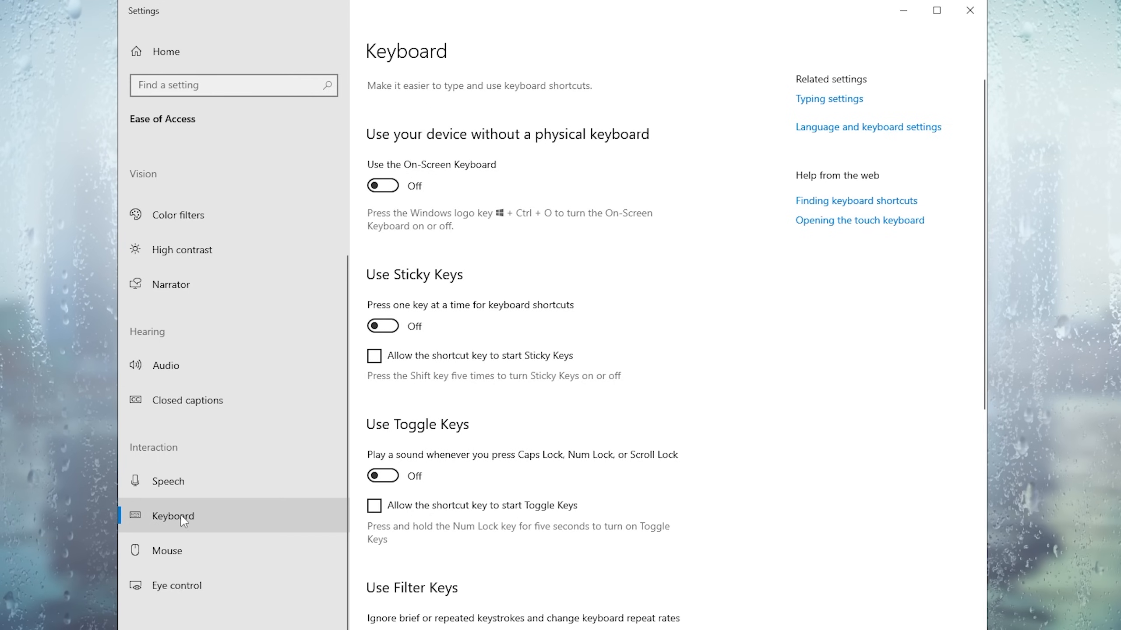
mouse_move(316, 493)
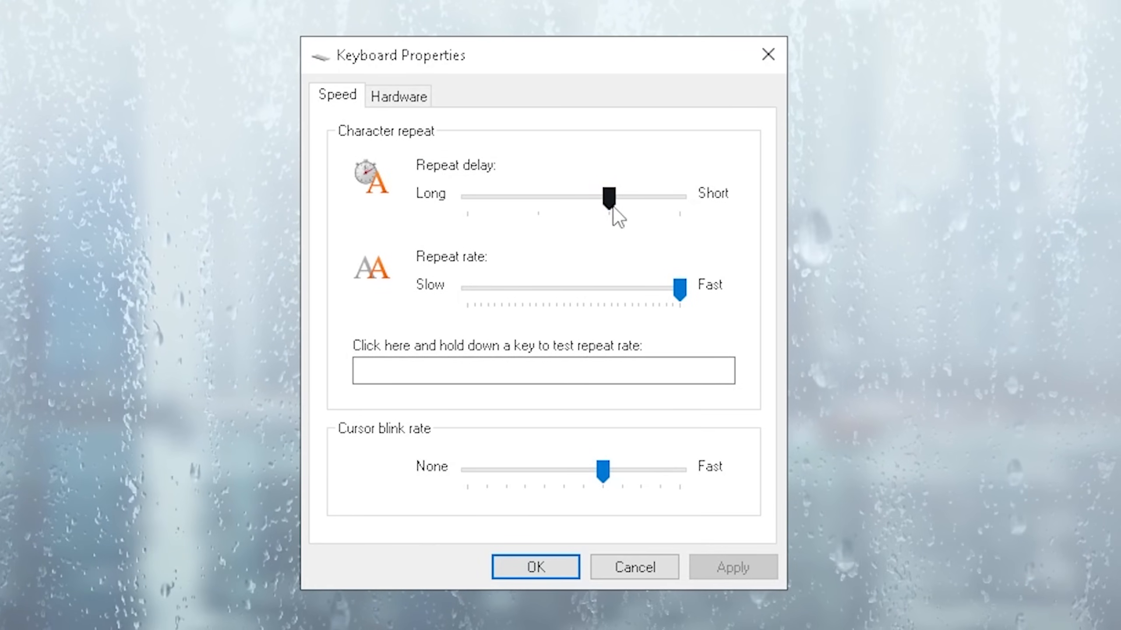
Shorten the repeat delay in Keyboard Properties and test key repeat in the text box
click(608, 195)
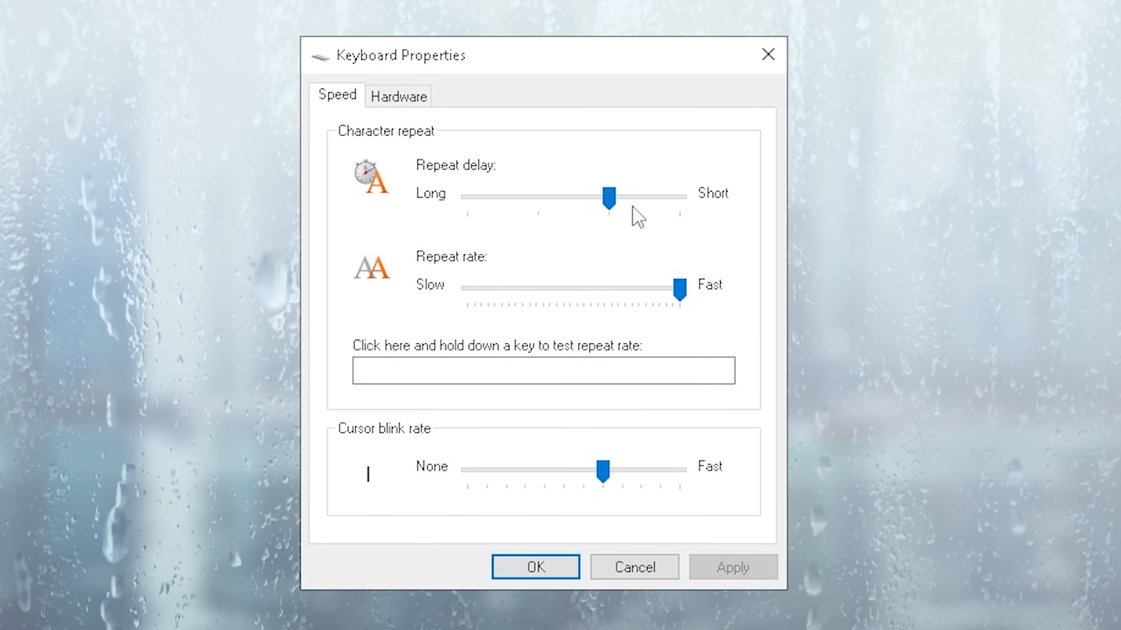
click(607, 194)
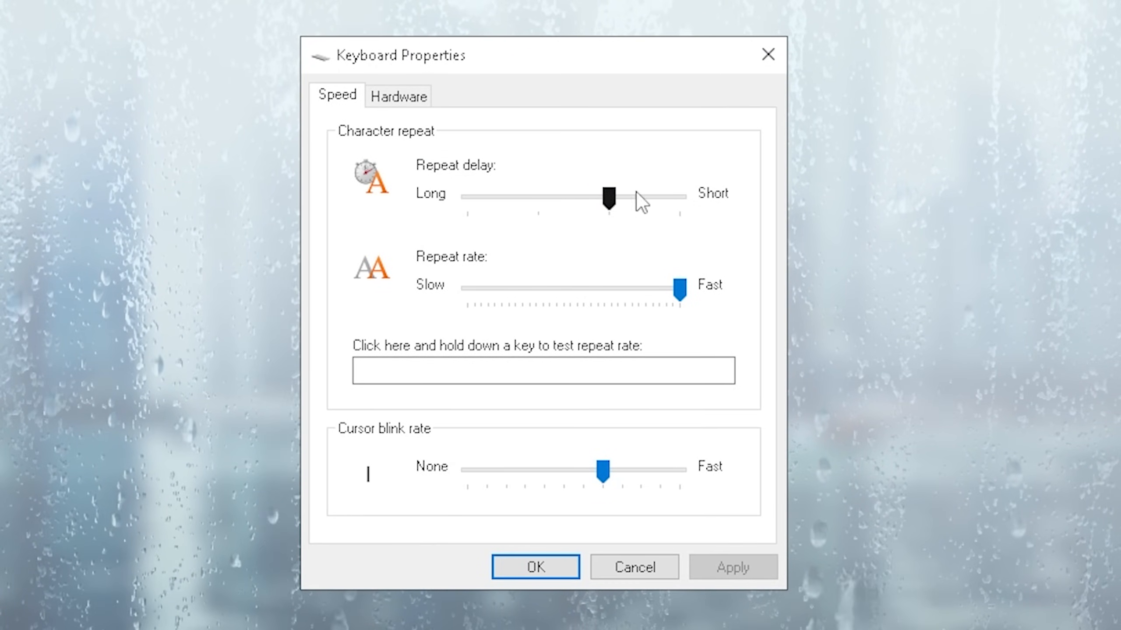
text(dasdasdasdadsasdadssadasd)
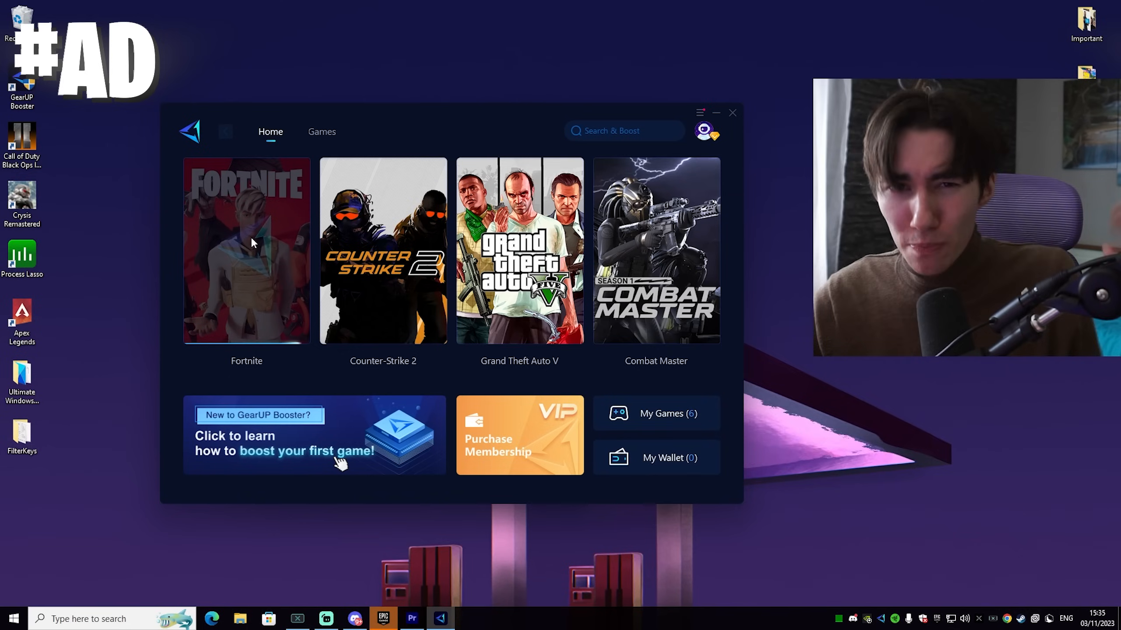
Select the Fortnite tile in GearUP Booster's Home library
click(246, 251)
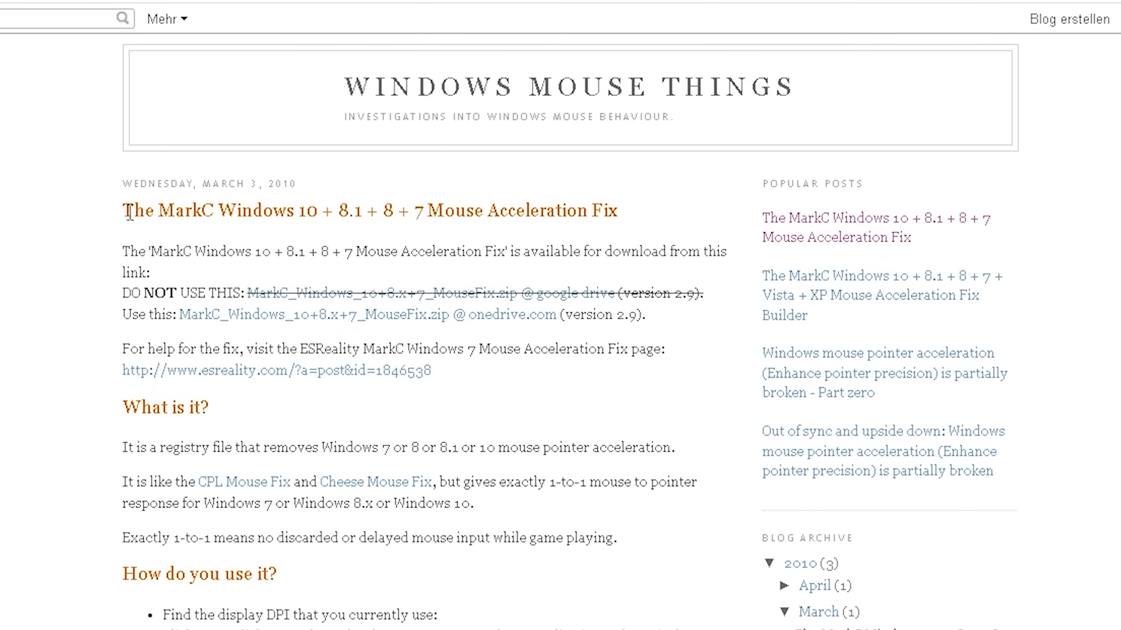
mouse_move(631, 270)
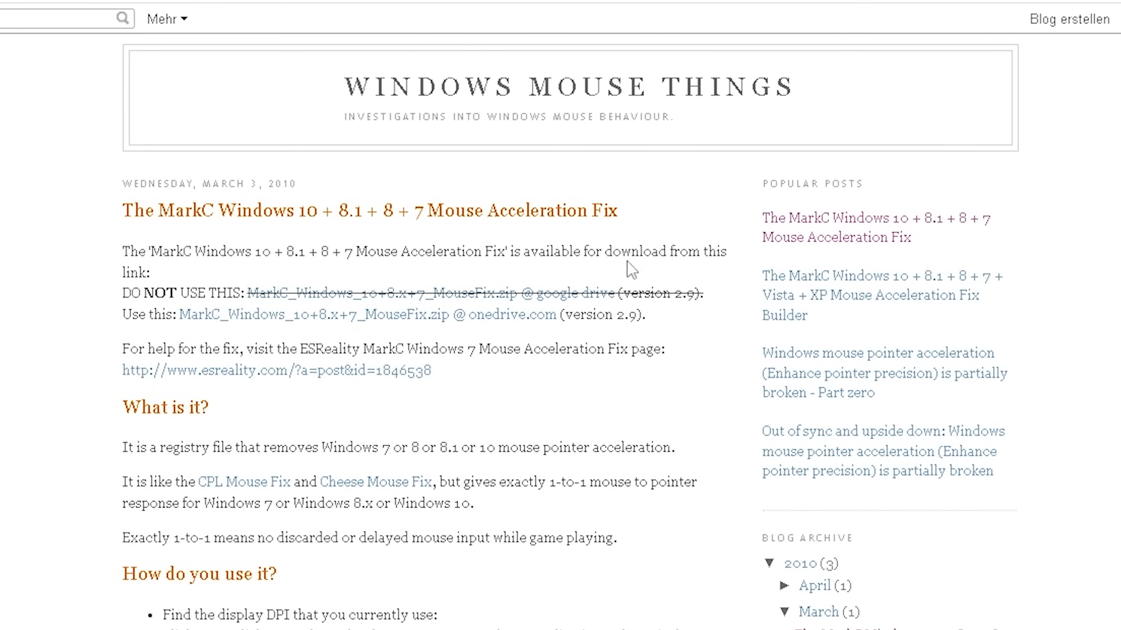
mouse_move(470, 233)
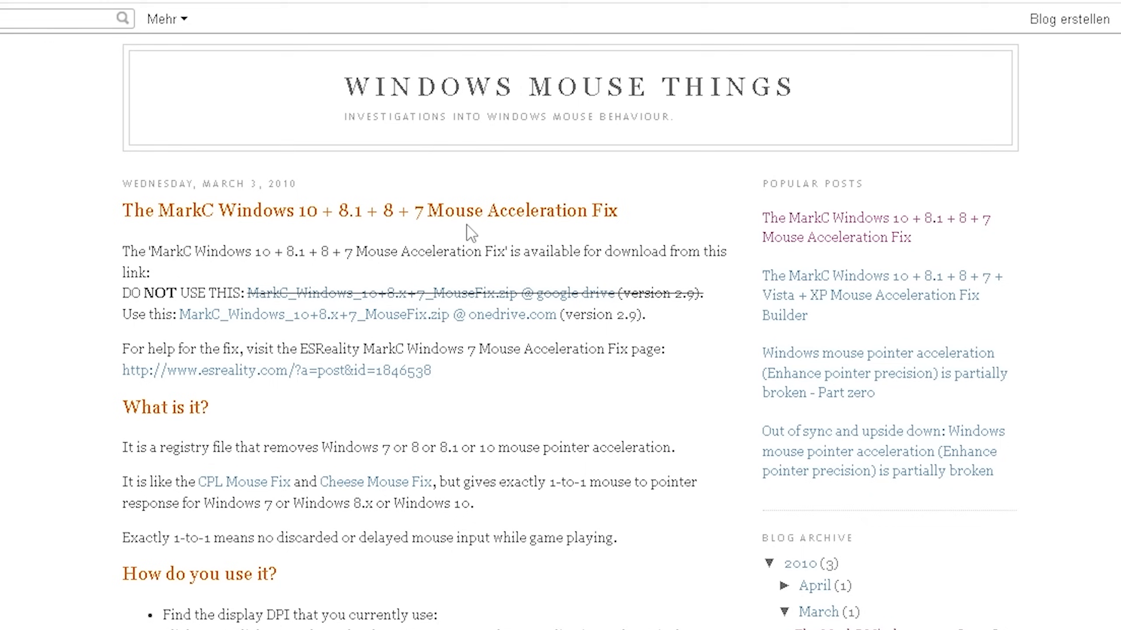
mouse_move(520, 239)
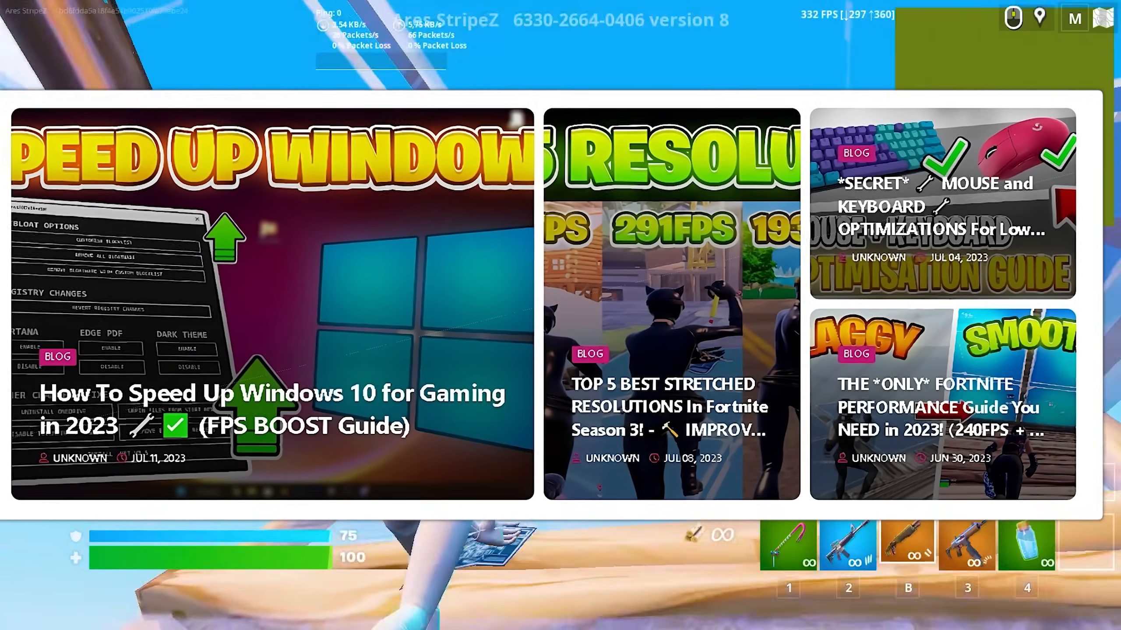
Open Display settings from the desktop and check that scaling is set to 100%
right_click(483, 229)
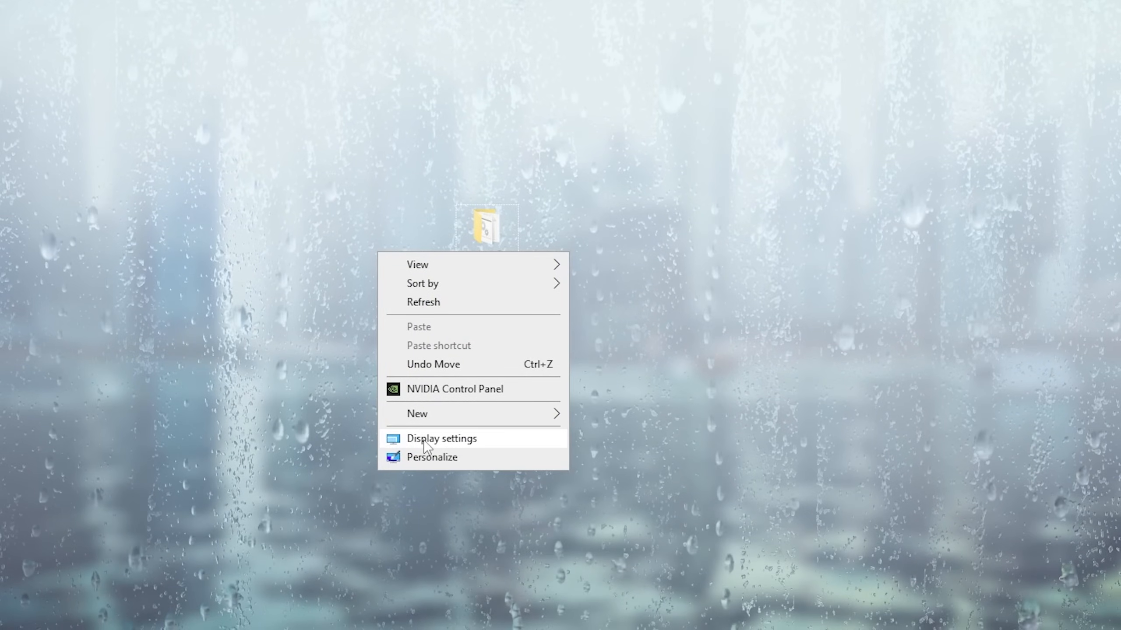
click(441, 438)
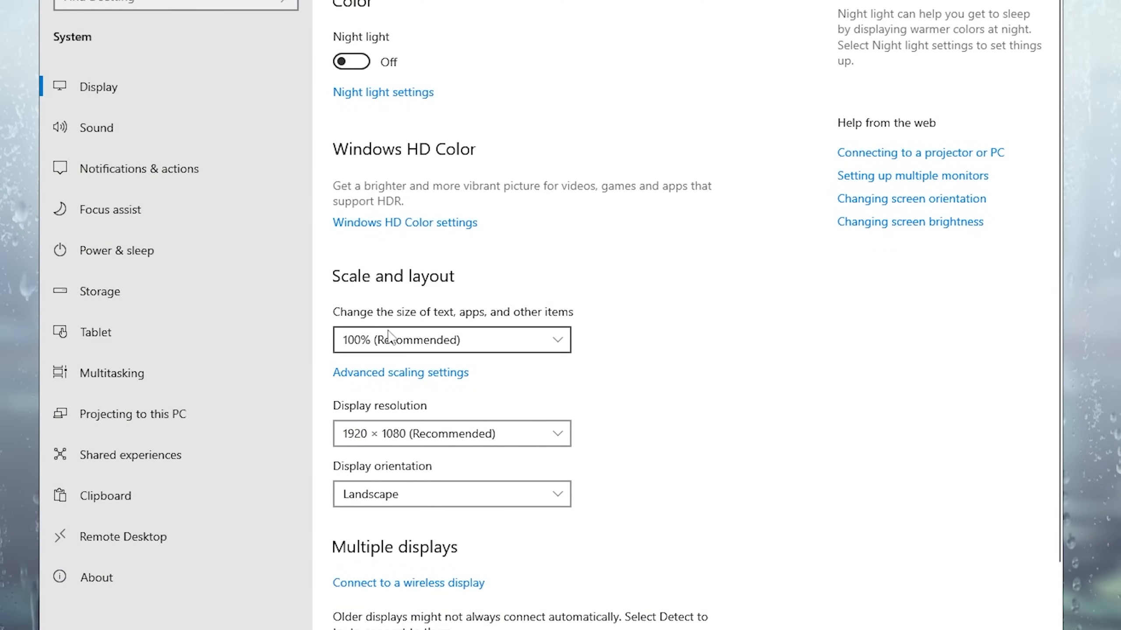
click(451, 340)
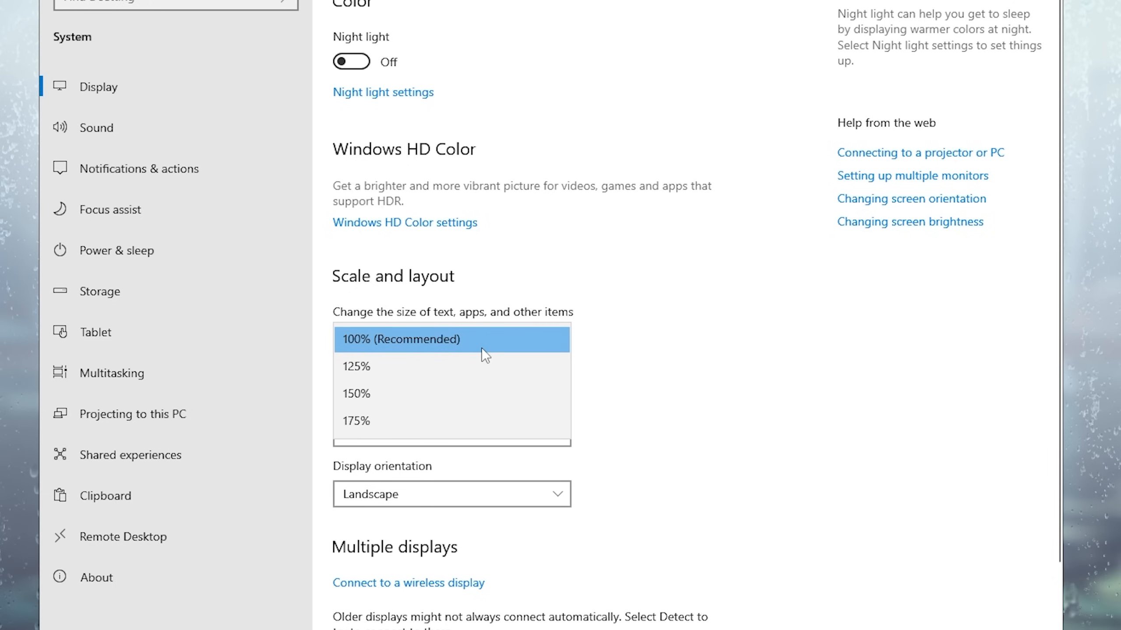
mouse_move(371, 344)
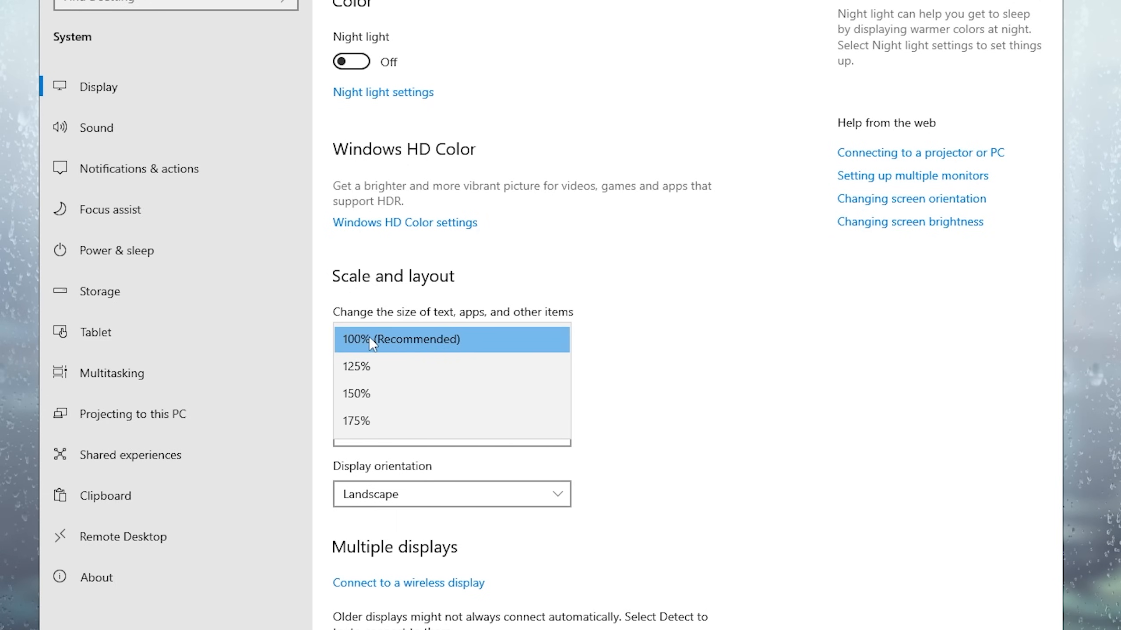
mouse_move(358, 366)
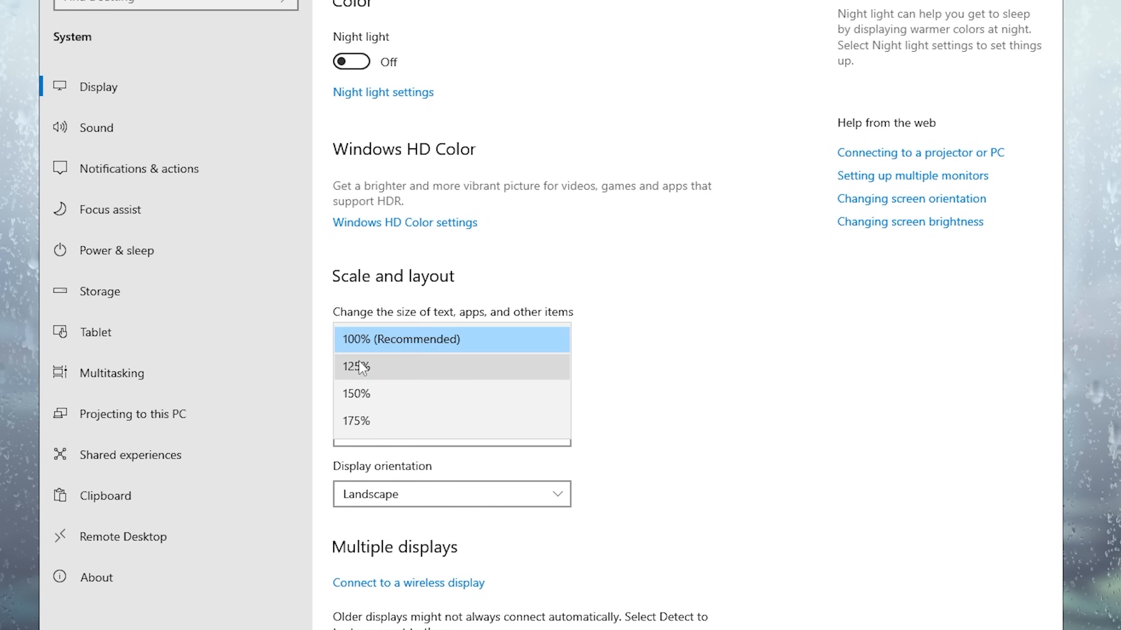
mouse_move(359, 421)
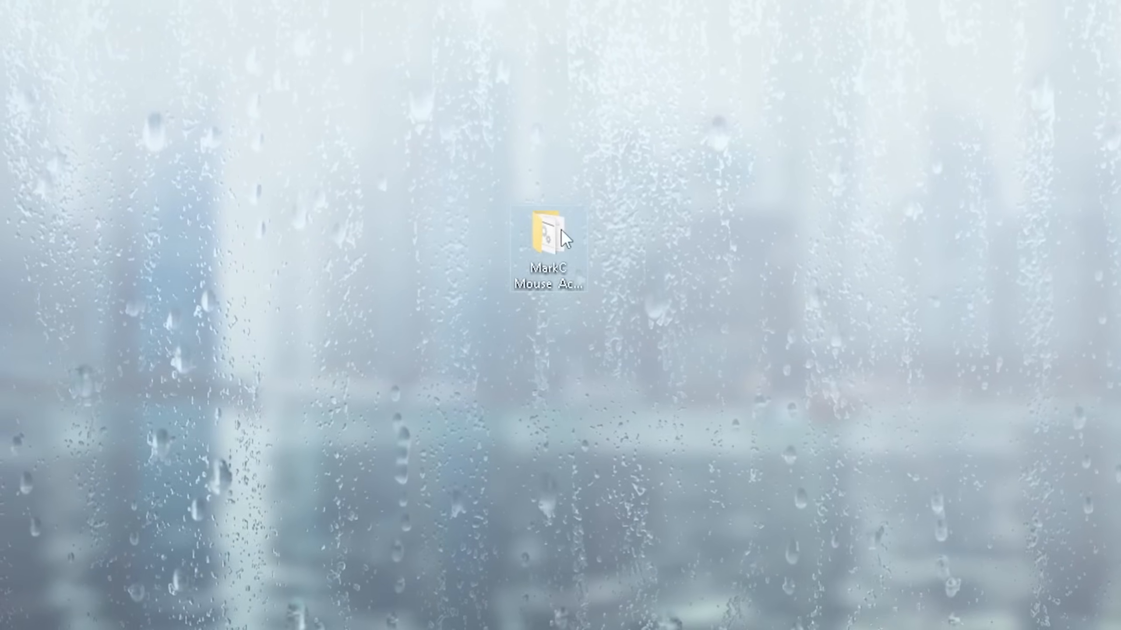
Run the ItemsSize=100% MouseFix reg file from Windows 10 Fixes and confirm the registry merge
double_click(548, 237)
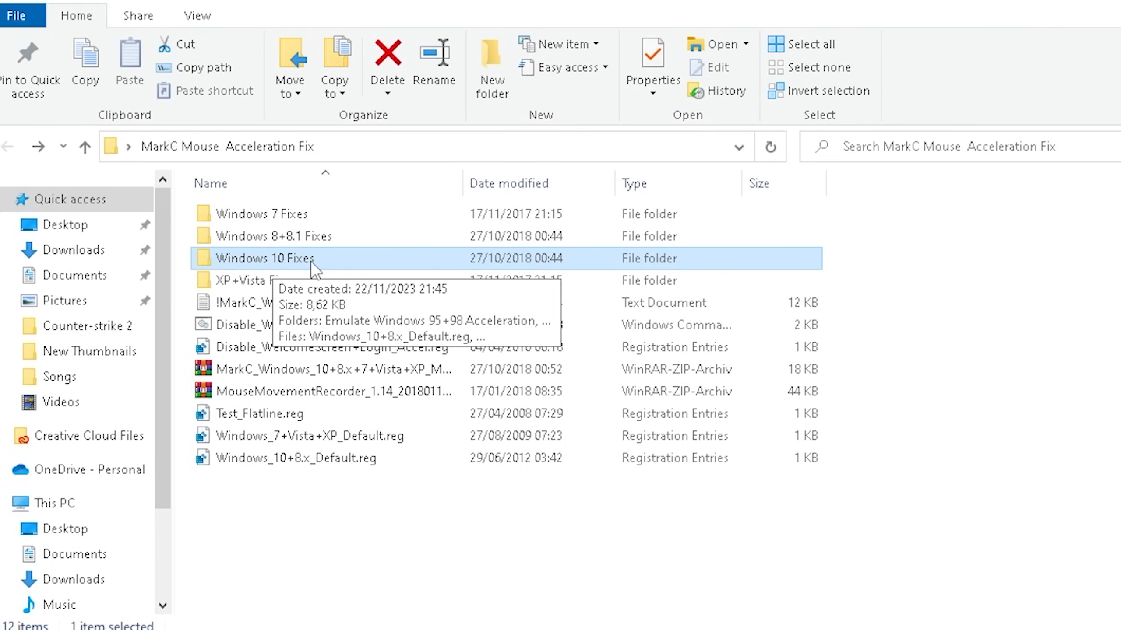
double_click(268, 258)
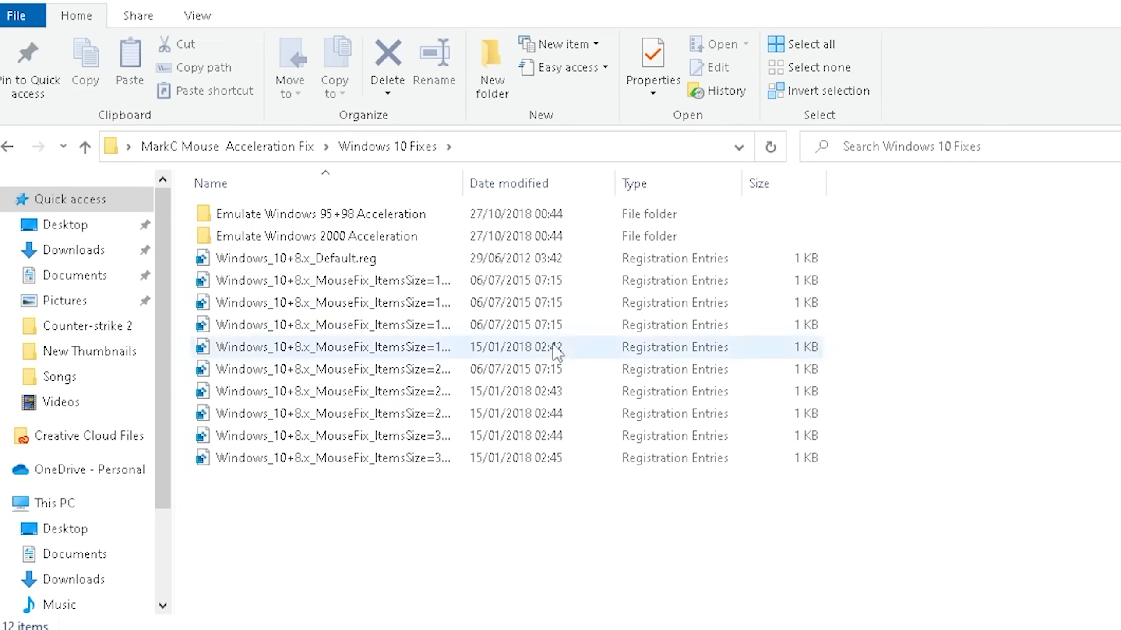
click(331, 280)
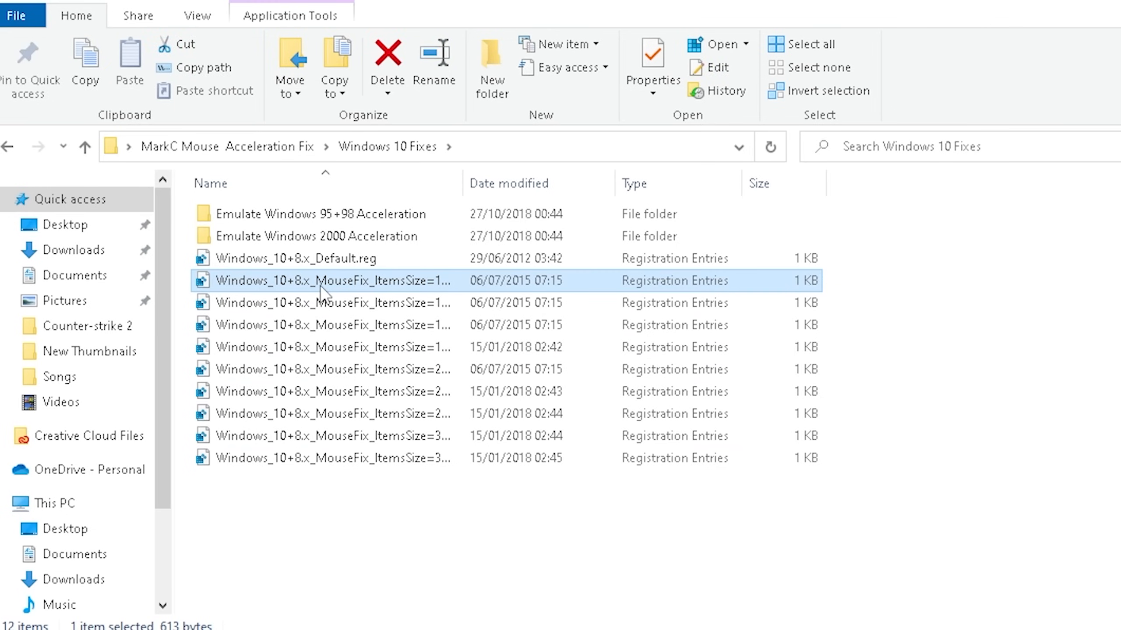
mouse_move(270, 294)
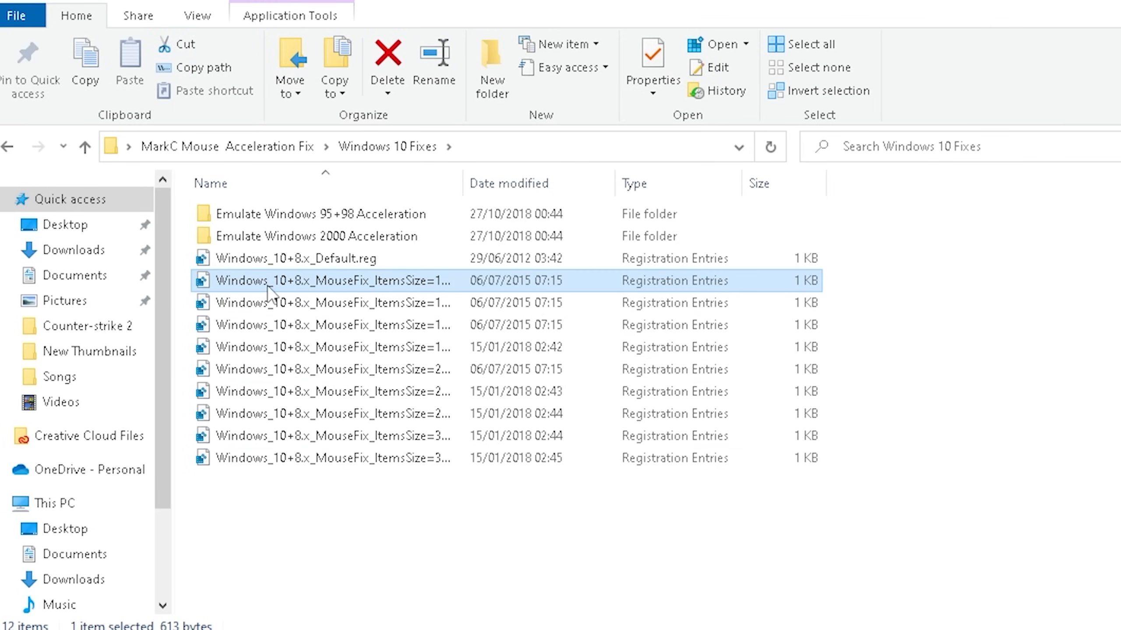
mouse_move(270, 291)
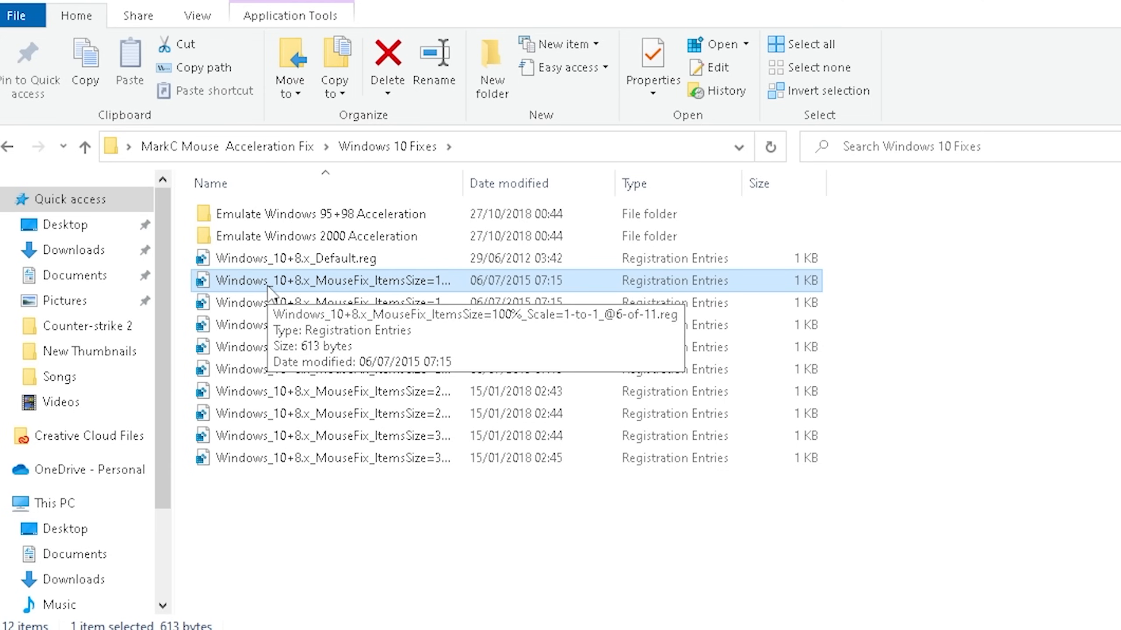
double_click(330, 280)
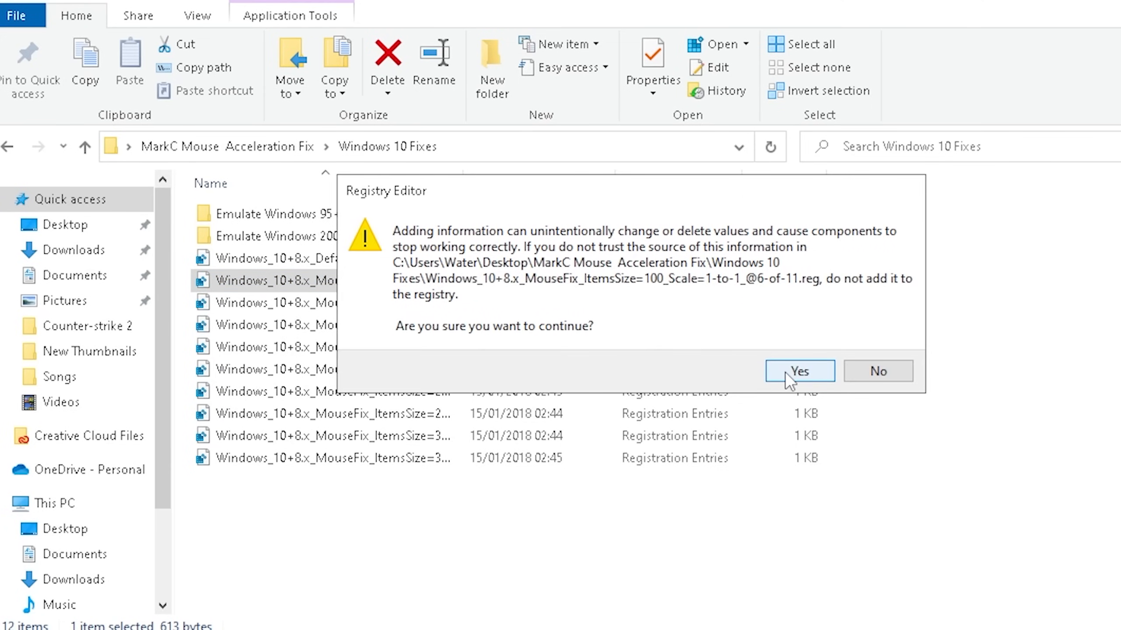
click(799, 371)
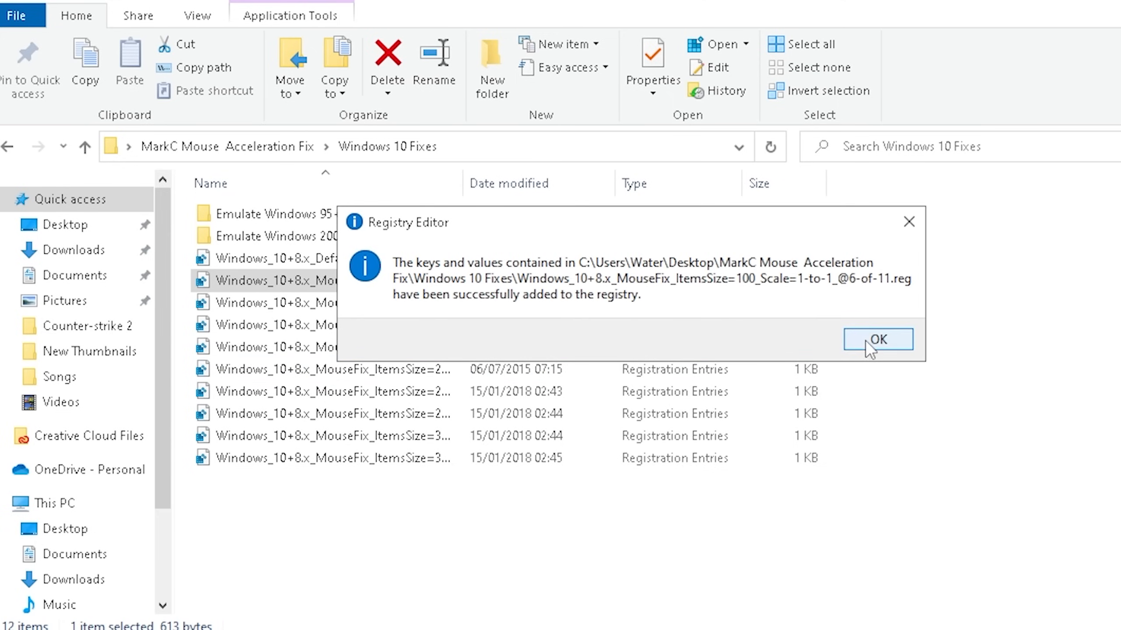
click(877, 339)
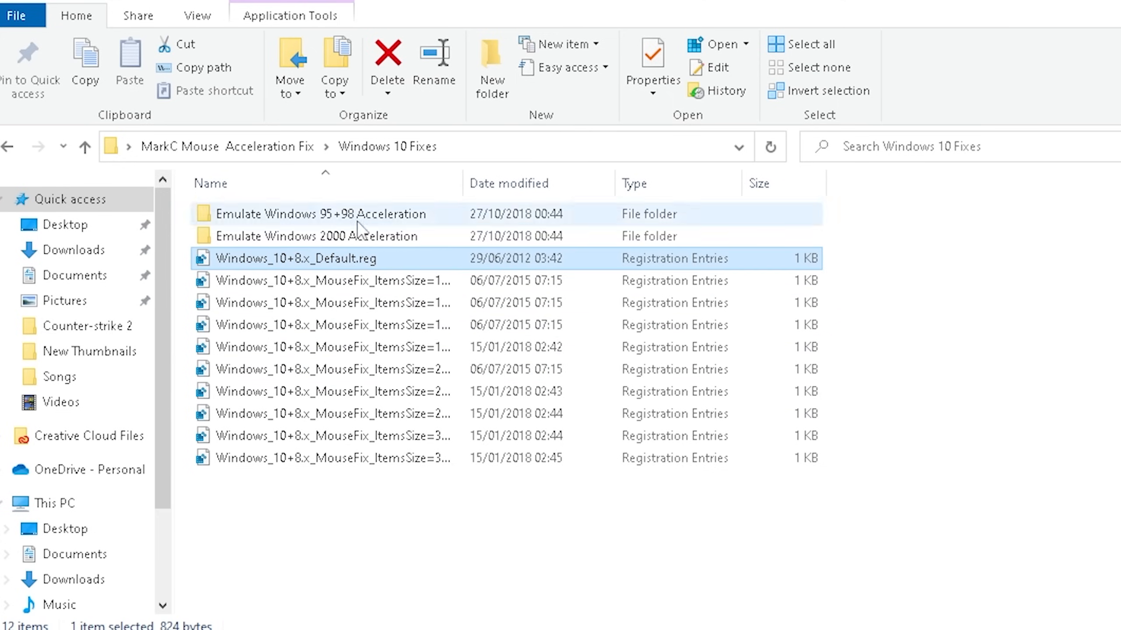
mouse_move(357, 268)
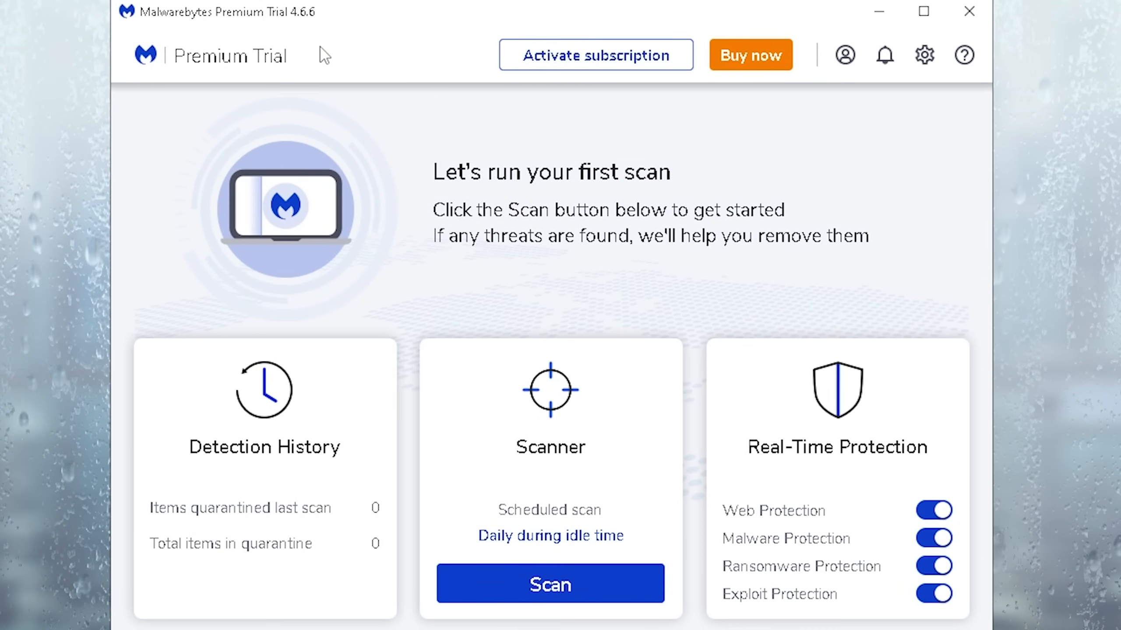
mouse_move(556, 279)
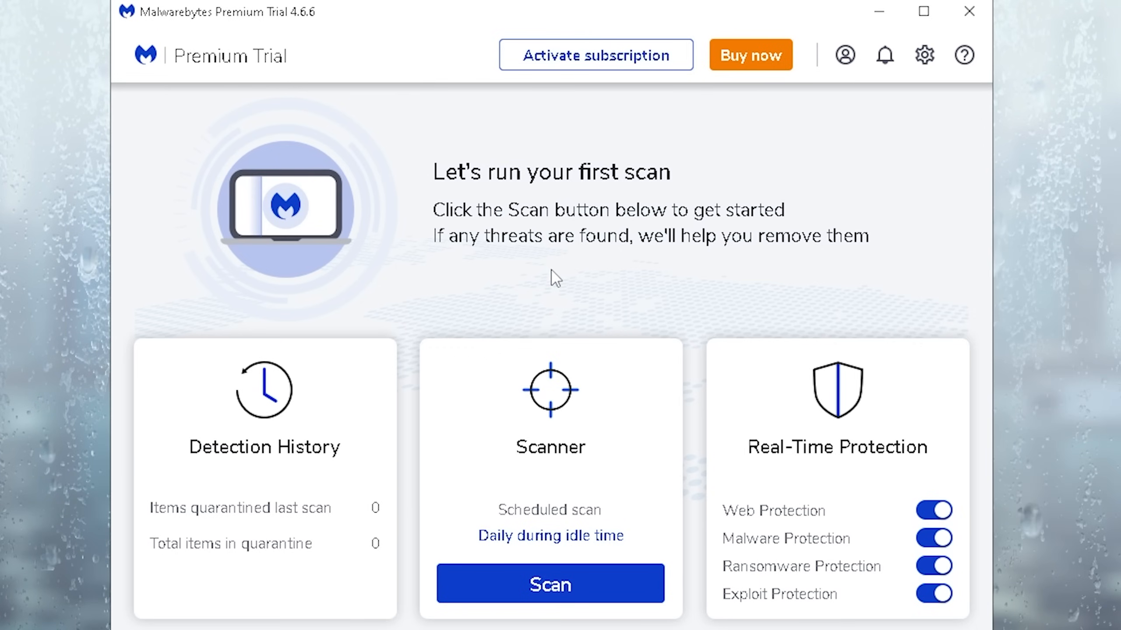
mouse_move(556, 326)
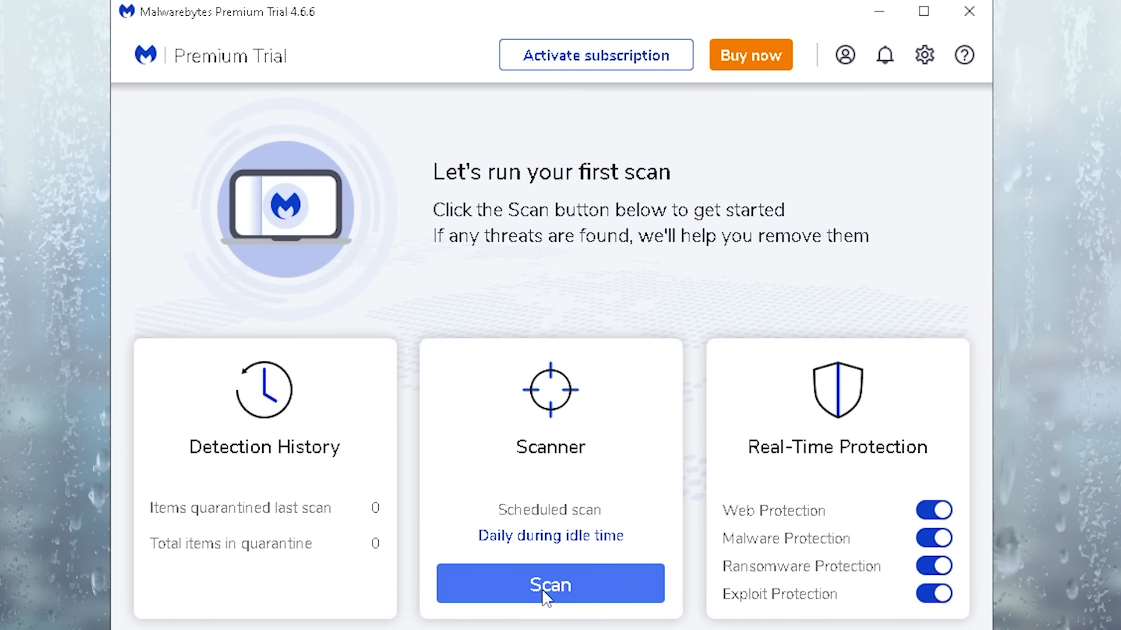
Run a Malwarebytes threat scan that finds zero threats, then save a Weekly scan schedule
click(550, 584)
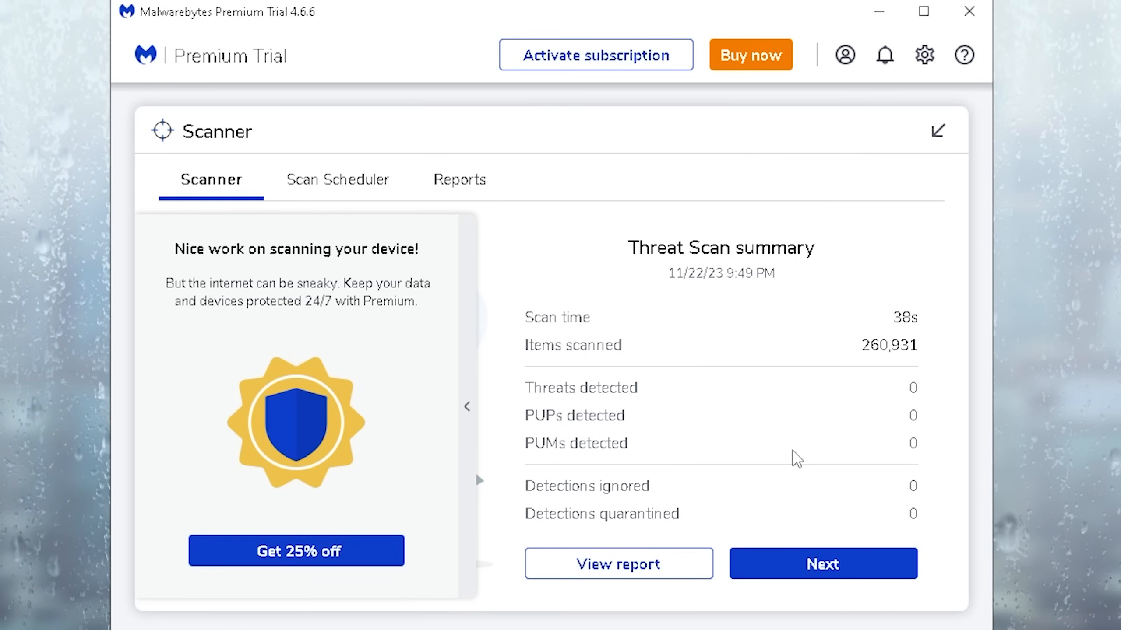
click(822, 564)
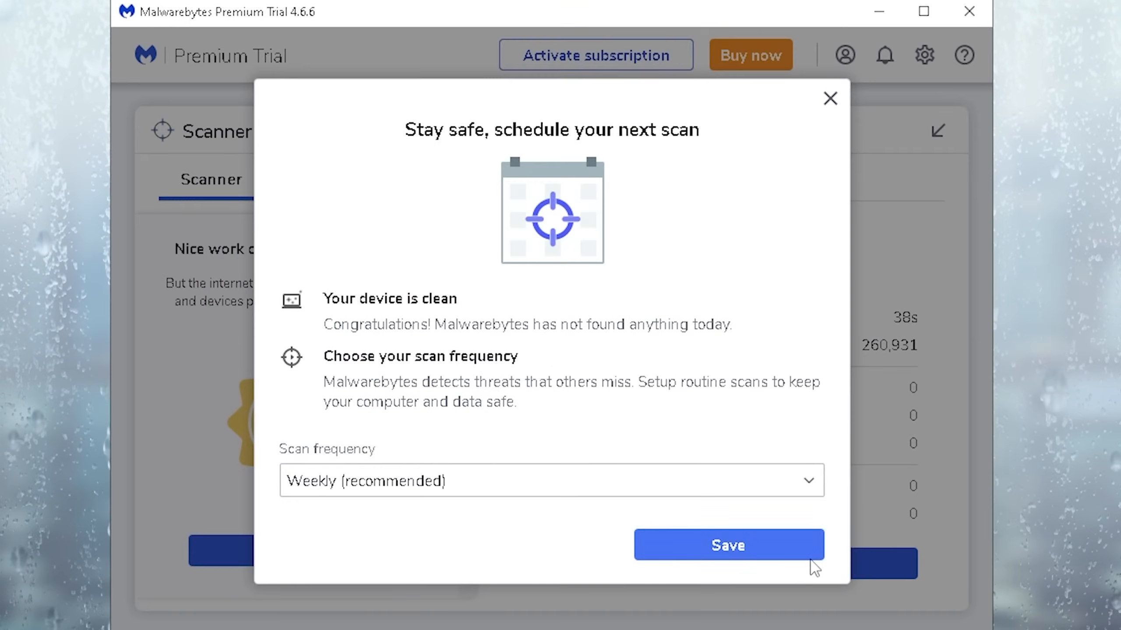
click(727, 544)
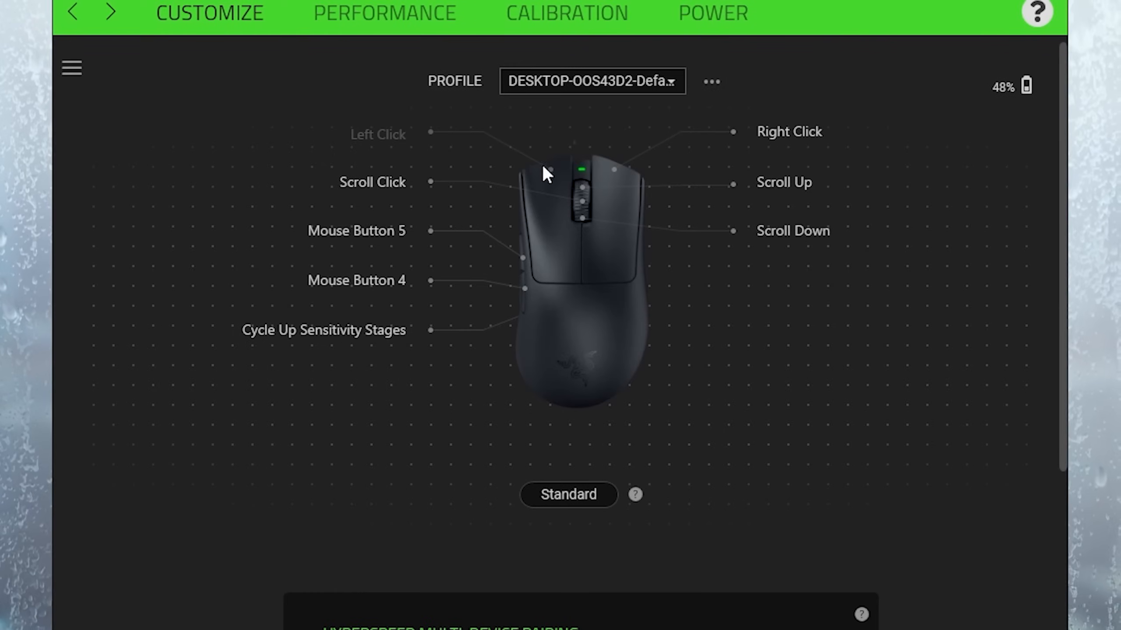
mouse_move(729, 378)
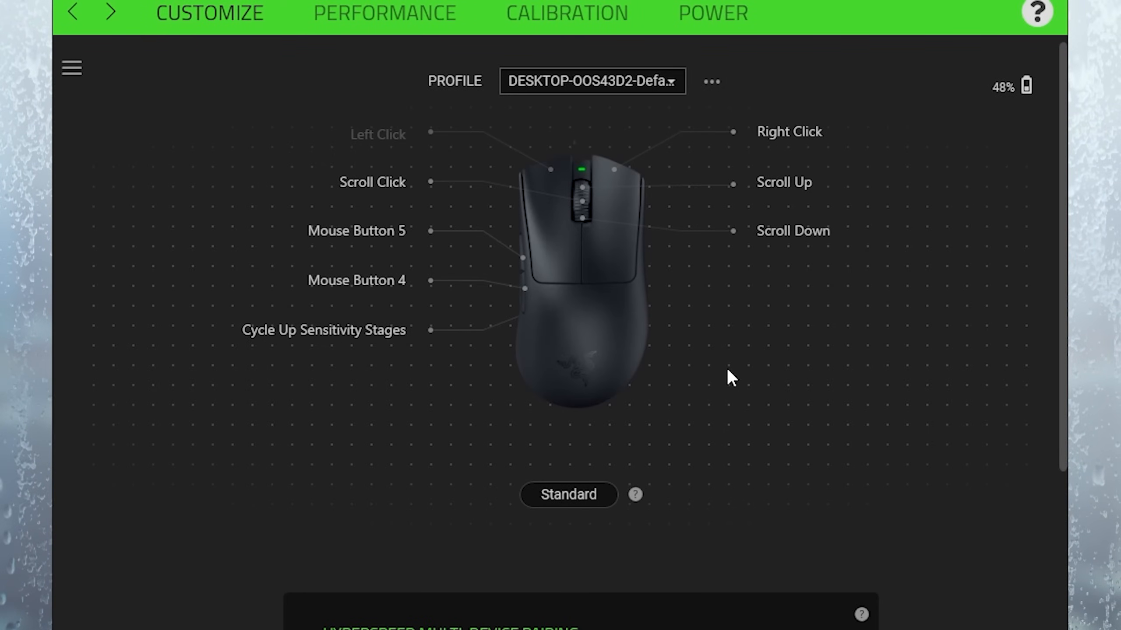
mouse_move(699, 347)
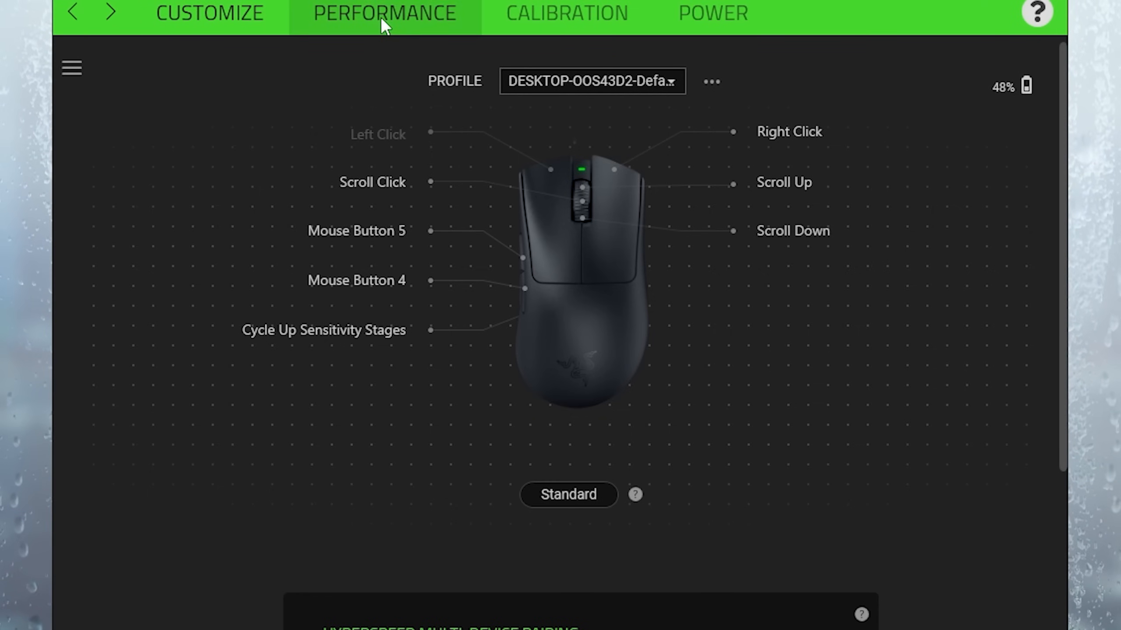
Set the Razer mouse polling rate to 1000 Hz on the Performance page
scroll(down, 3)
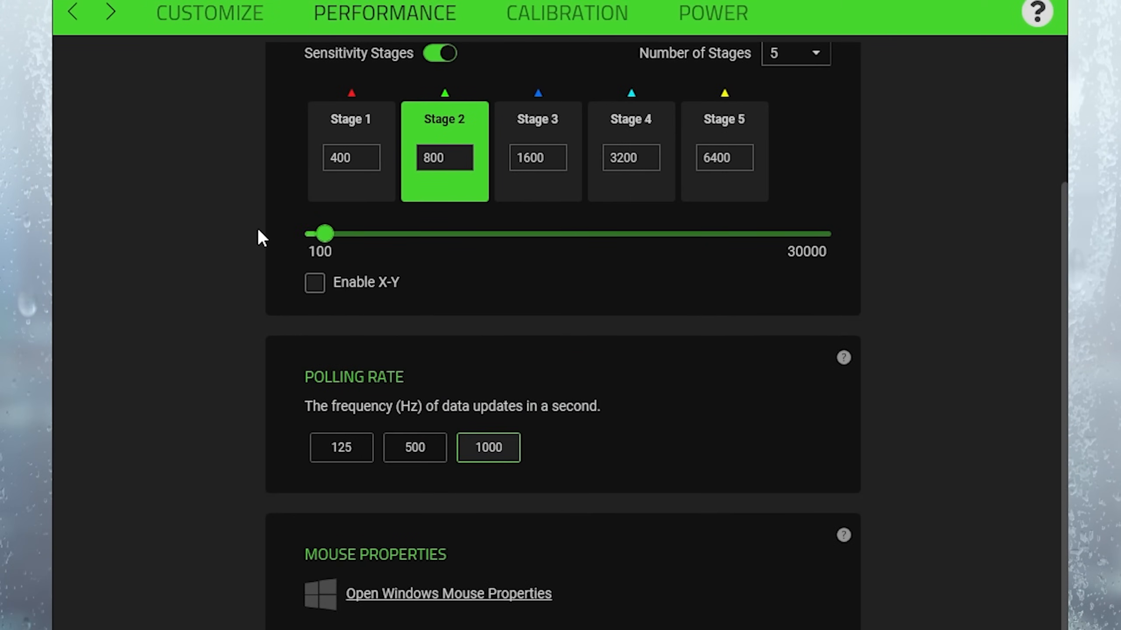
mouse_move(479, 481)
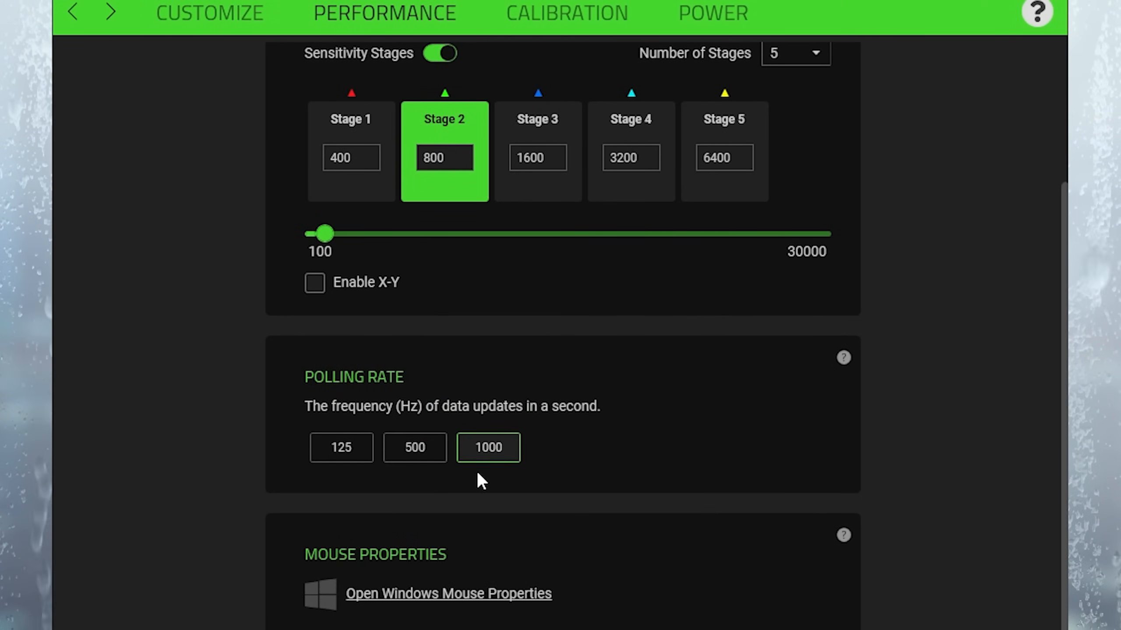
mouse_move(592, 482)
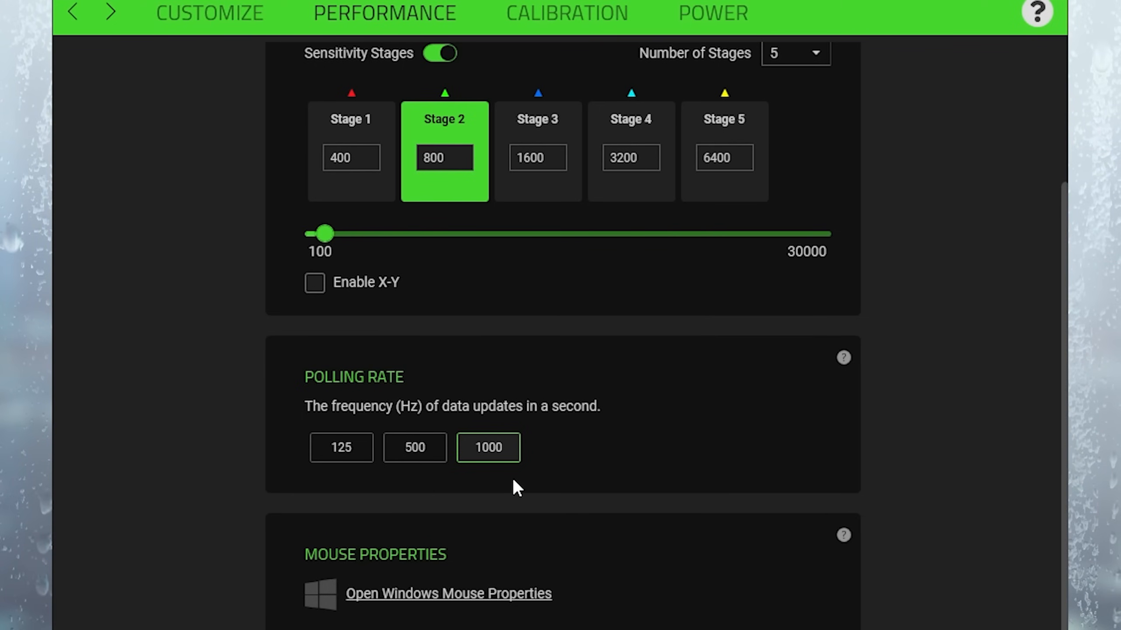
mouse_move(638, 486)
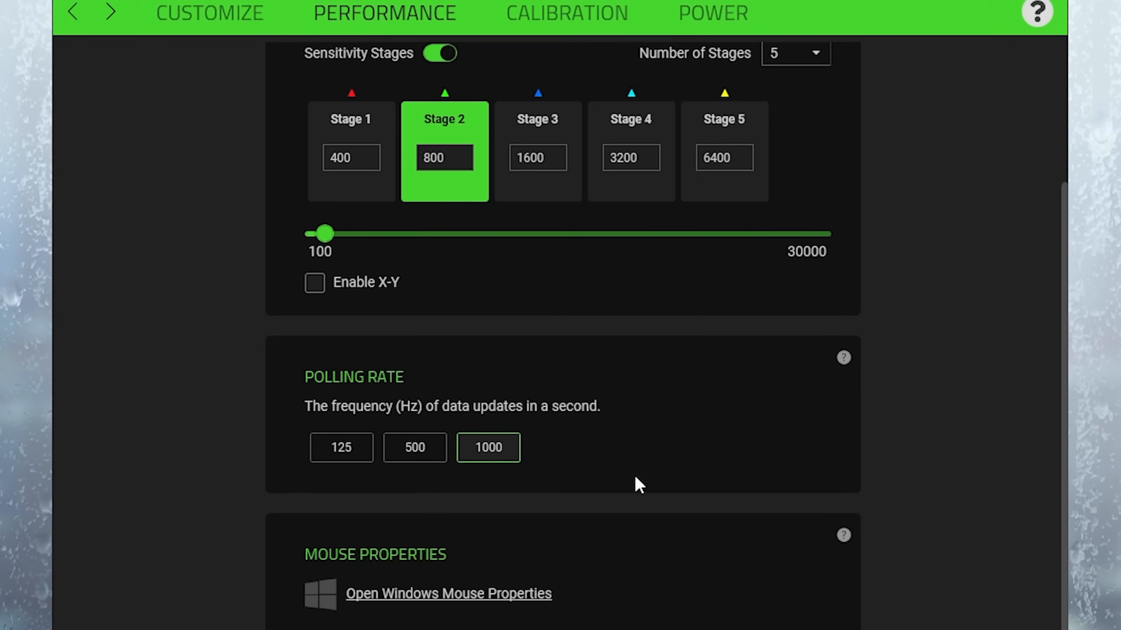
mouse_move(497, 465)
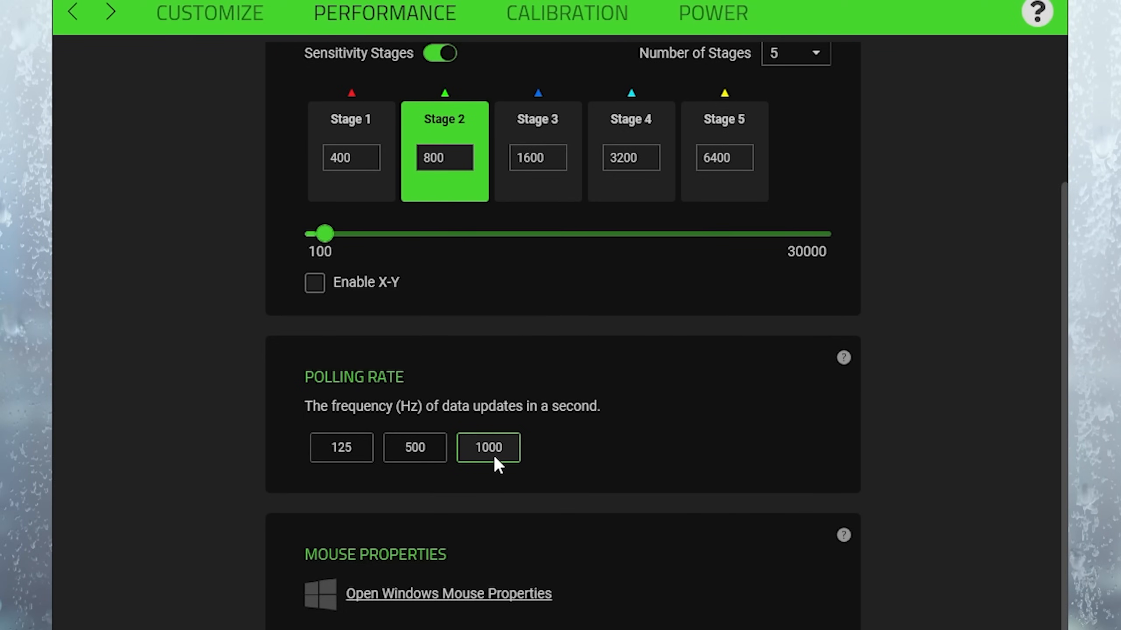
click(414, 448)
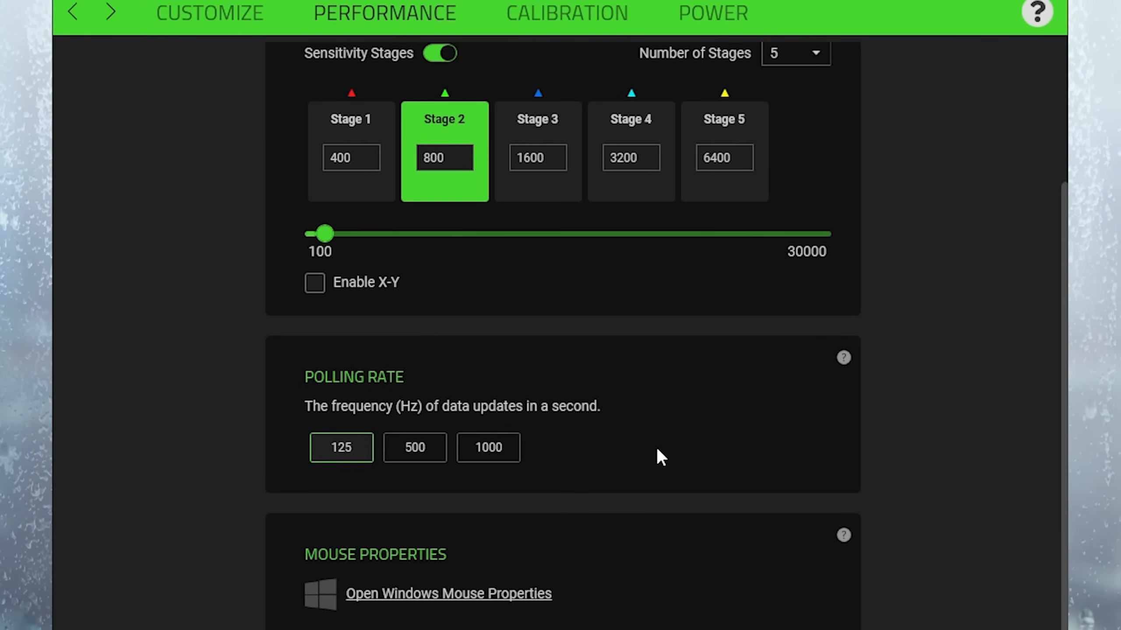
click(488, 447)
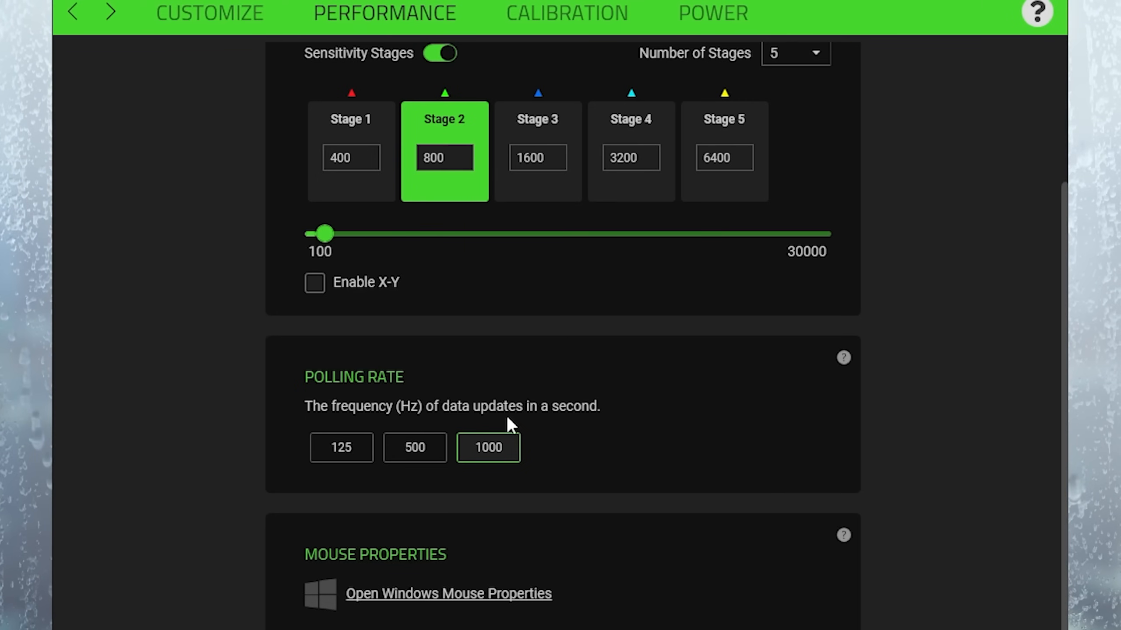